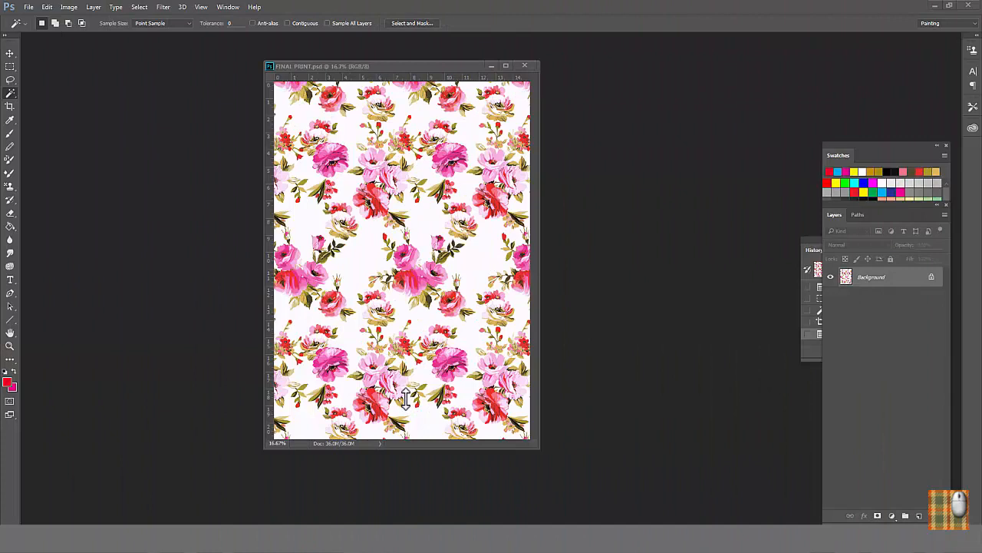
mouse_move(421, 335)
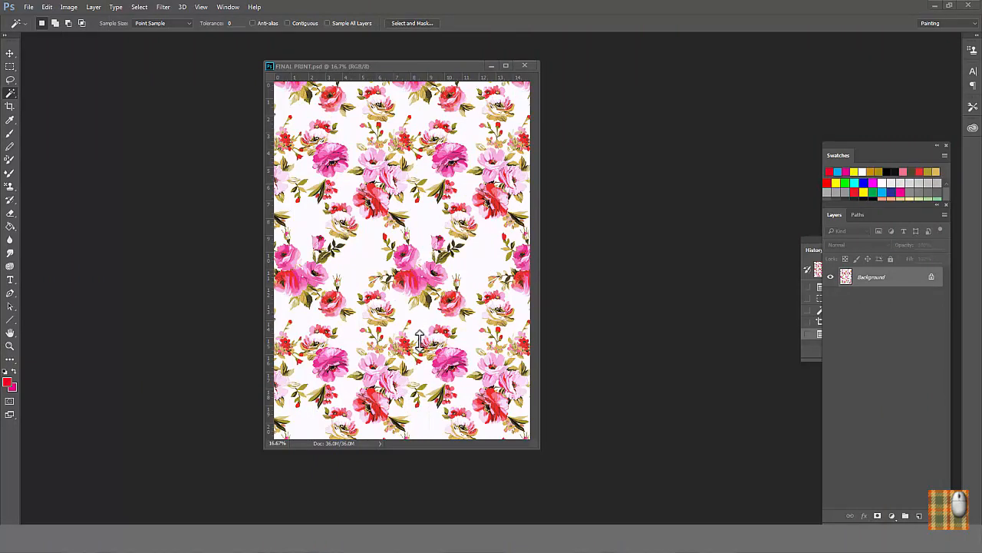
mouse_move(69, 6)
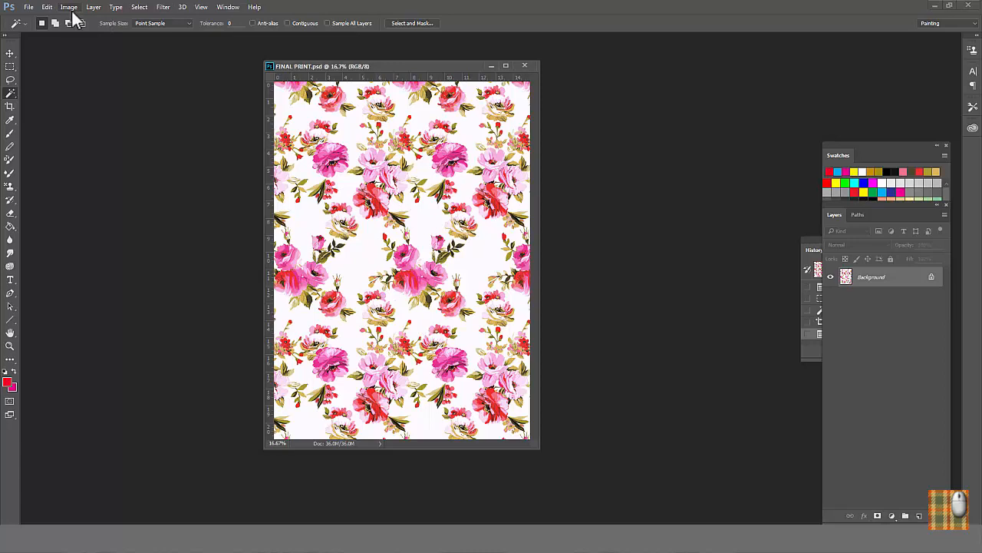
Step: Convert the floral print to Indexed Color (Exact palette) and review one colour in its Color Table
left_click(69, 6)
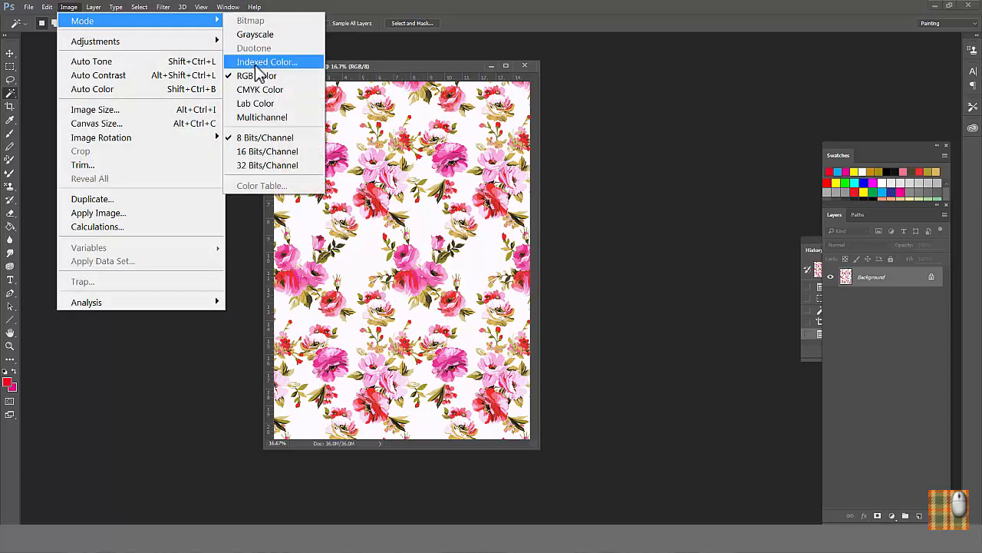
left_click(268, 61)
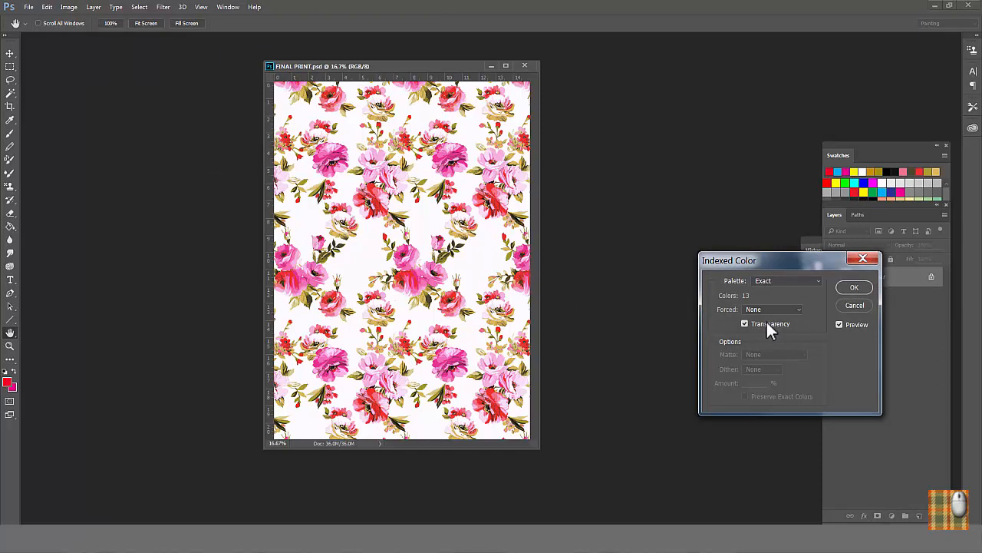
mouse_move(765, 286)
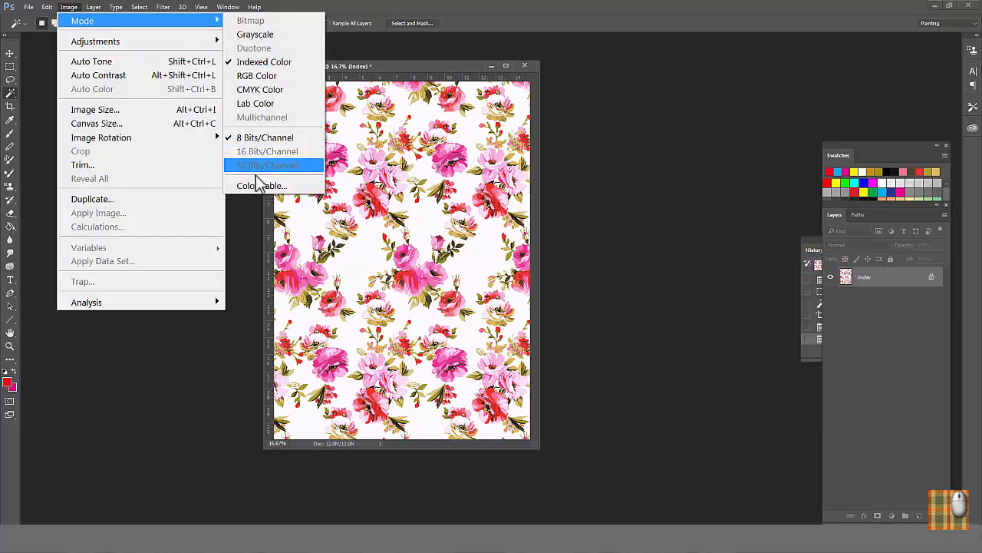
left_click(261, 185)
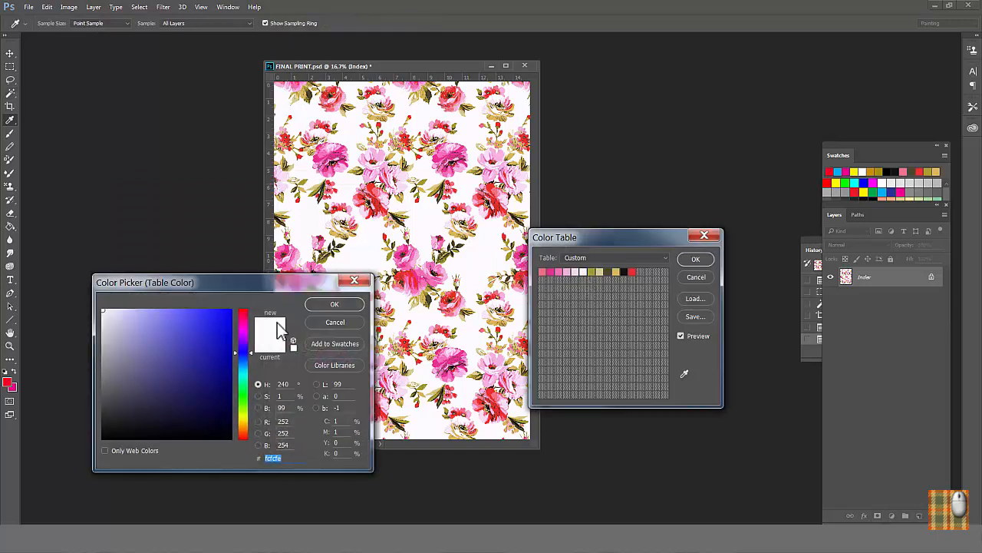
left_click(334, 322)
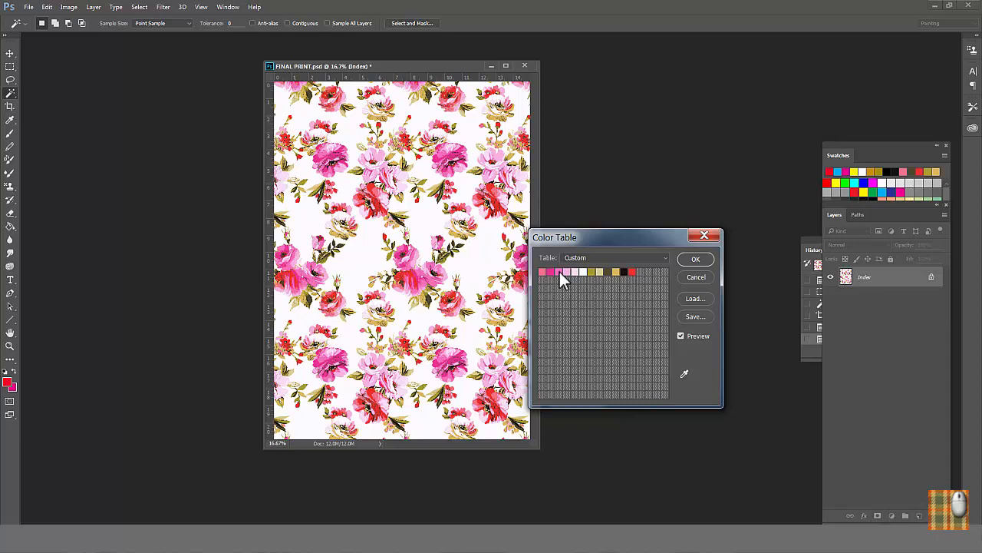
mouse_move(565, 283)
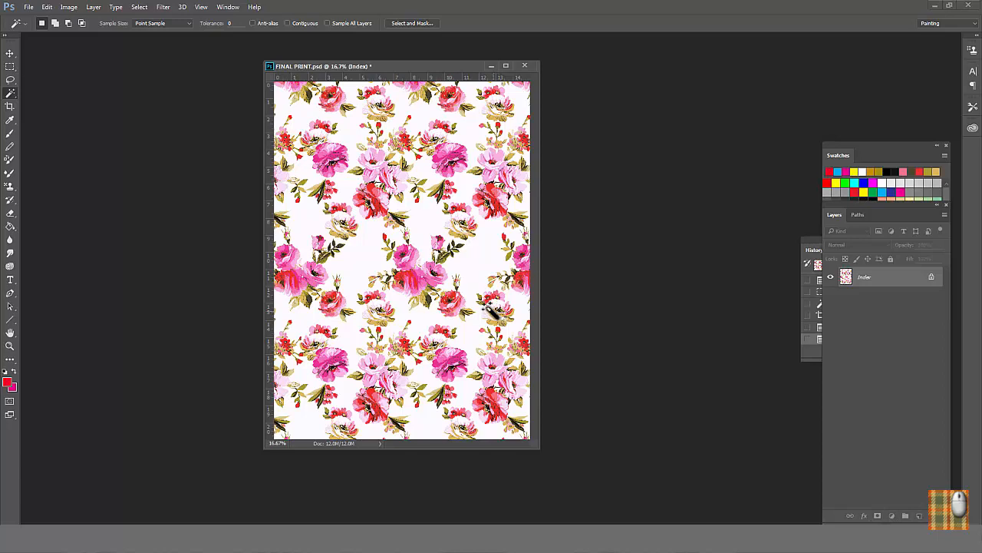
Step: Convert the floral print back to RGB Color mode
left_click(68, 7)
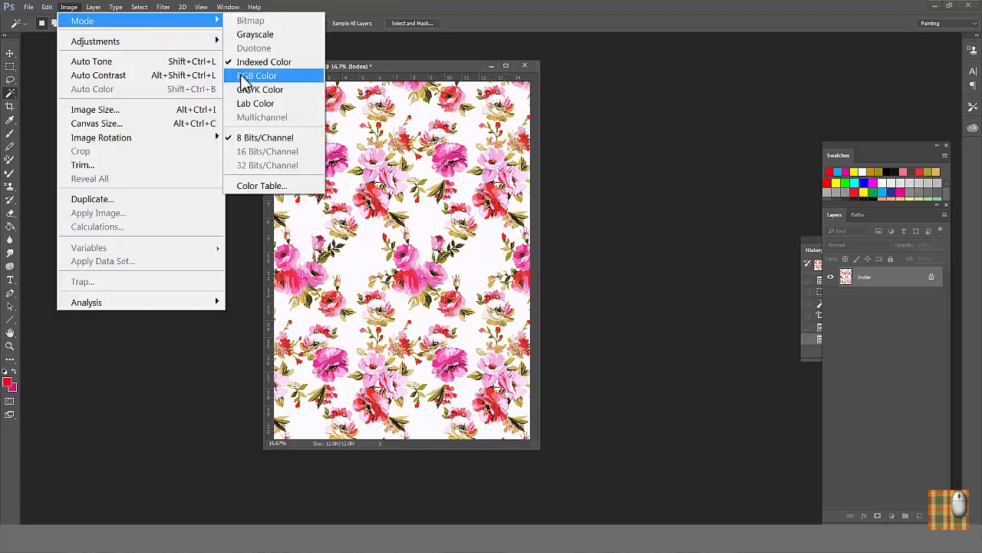
left_click(257, 75)
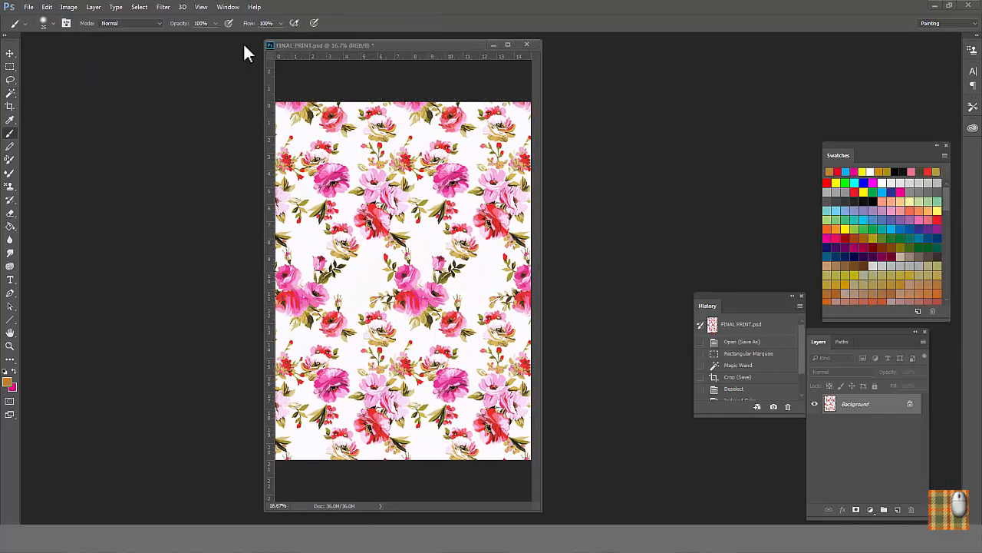
Step: Merge the leaf copies, hide the background and define the visible leaves as a named pattern
left_click(227, 6)
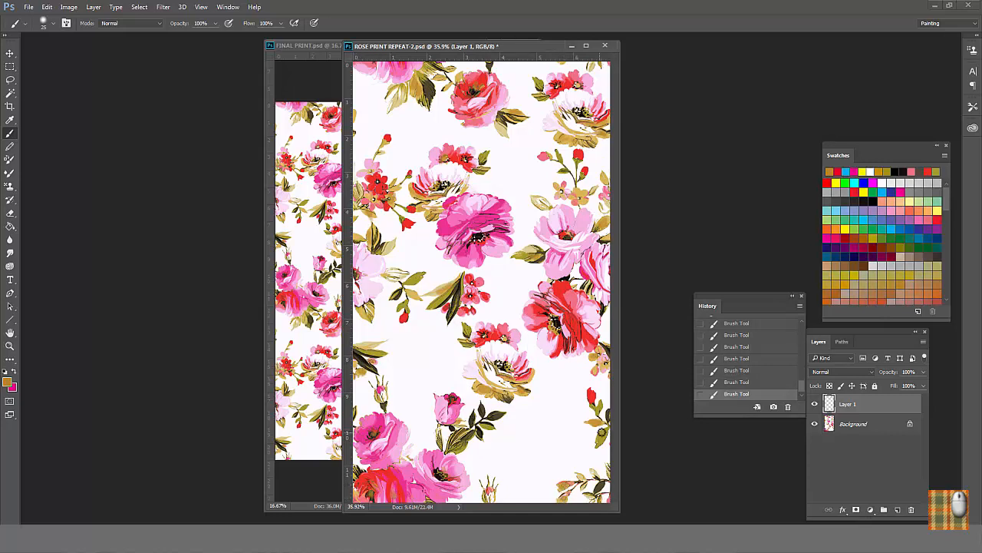
left_click(489, 238)
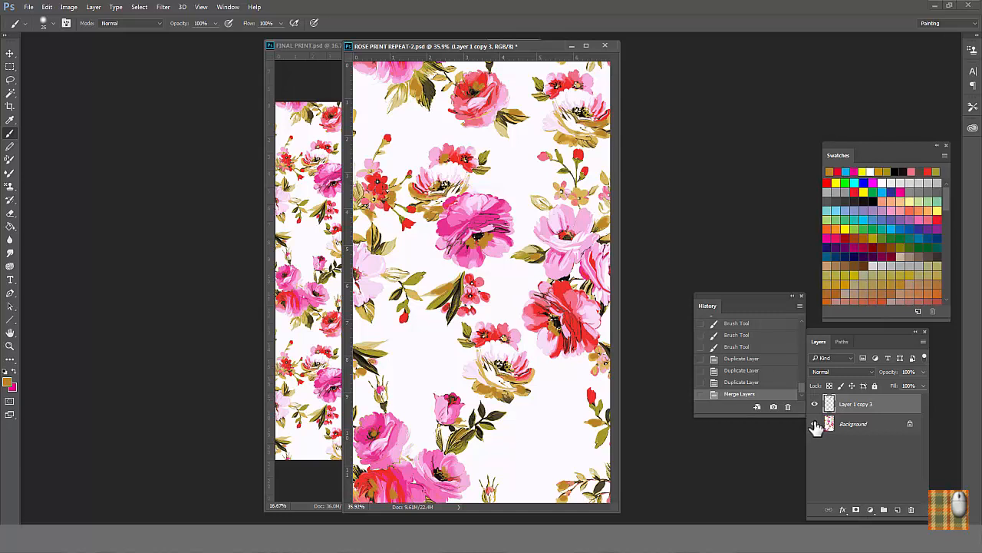
left_click(815, 424)
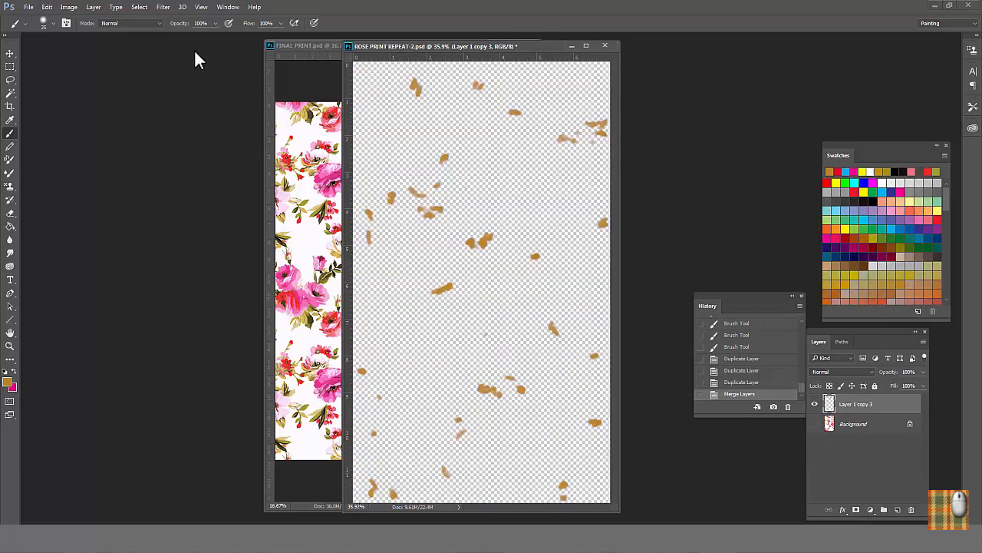
left_click(46, 6)
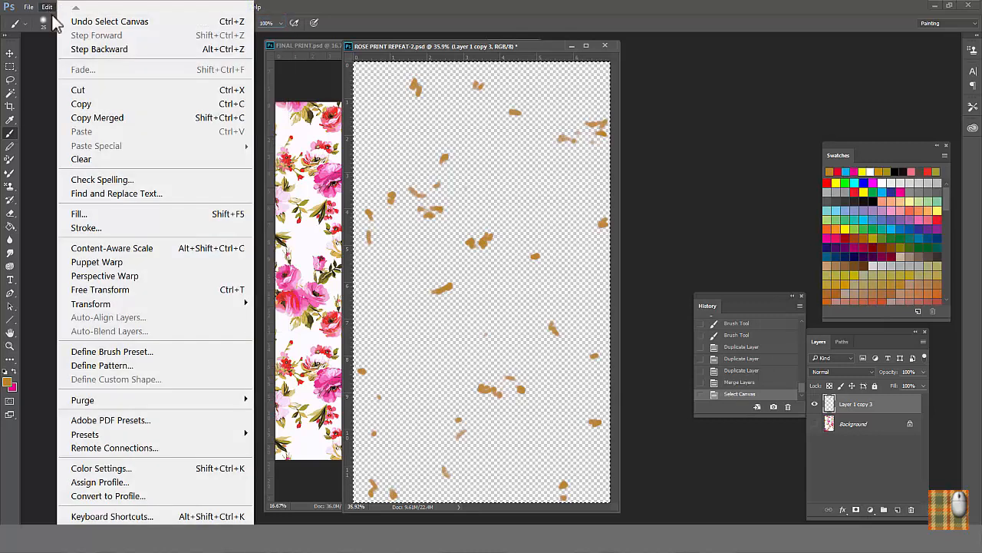
left_click(101, 365)
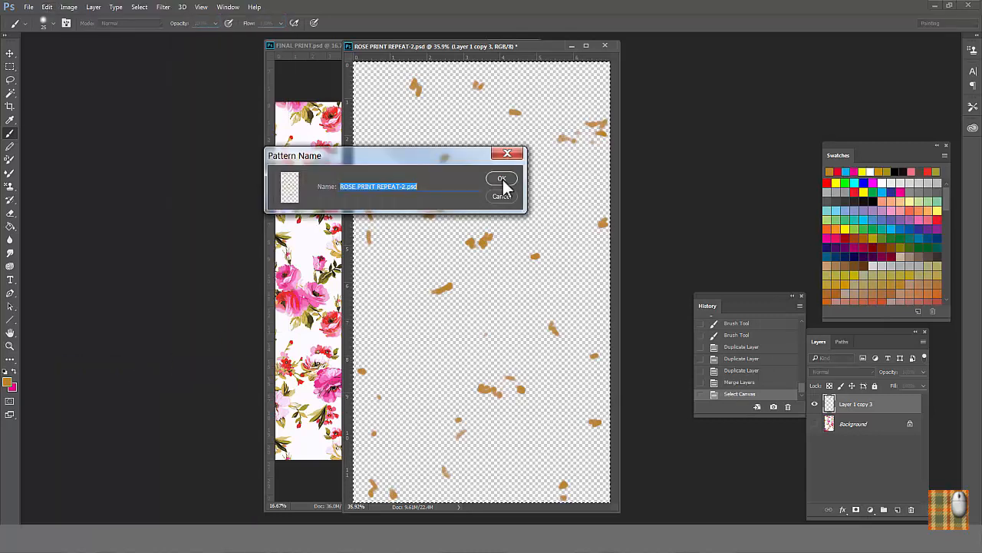
left_click(502, 178)
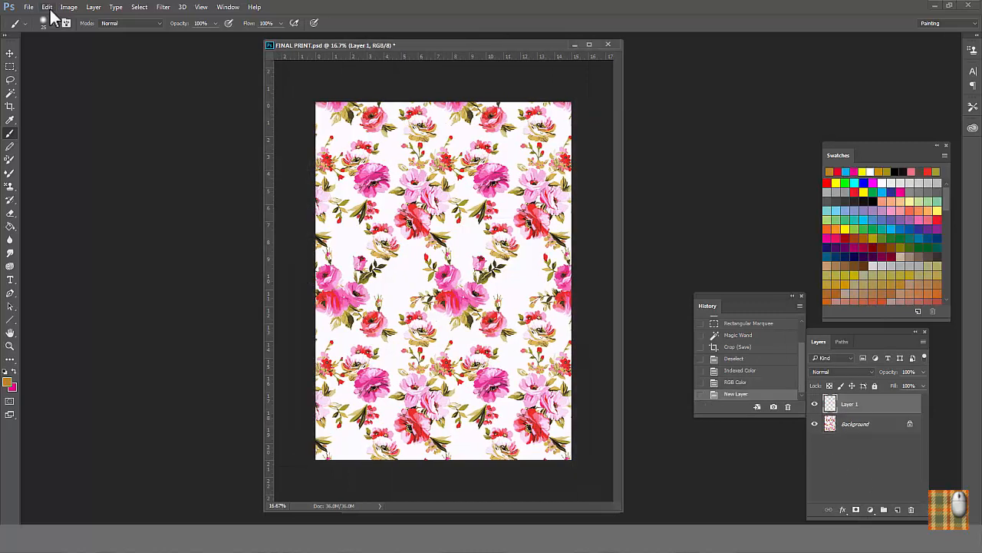
Step: Fill a new layer of the final print with the saved leaf pattern
left_click(46, 6)
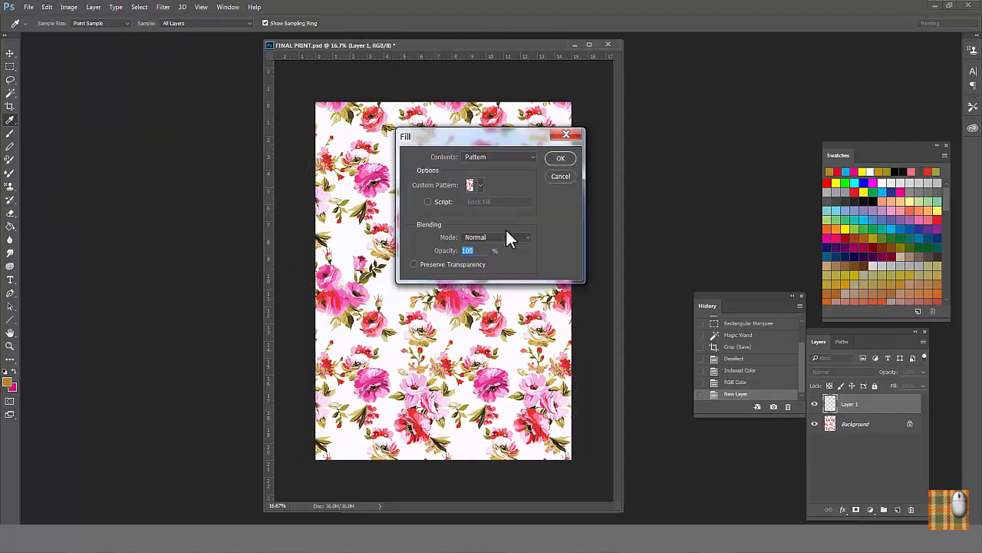
left_click(561, 158)
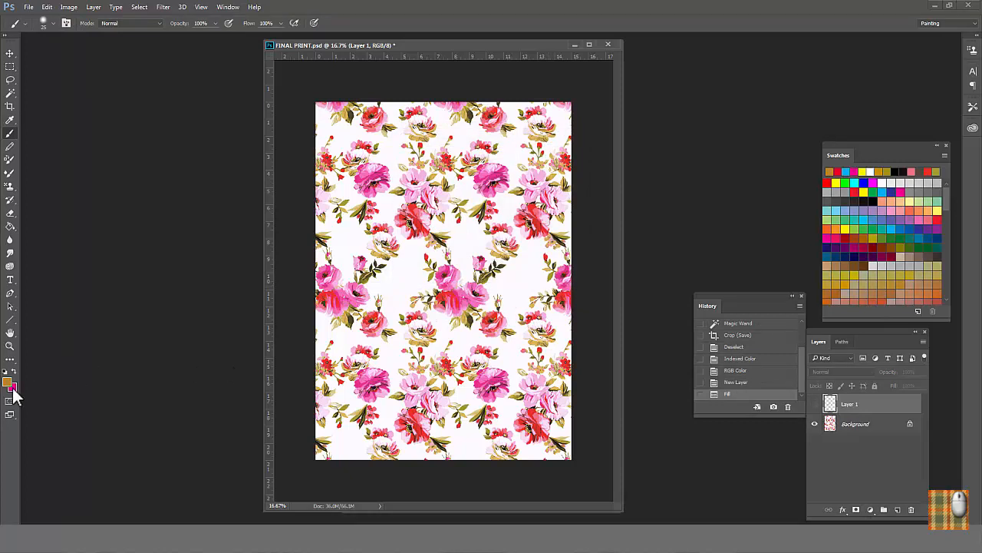
Step: Crop the final print's canvas to add a blank white strip below the pattern
left_click(9, 387)
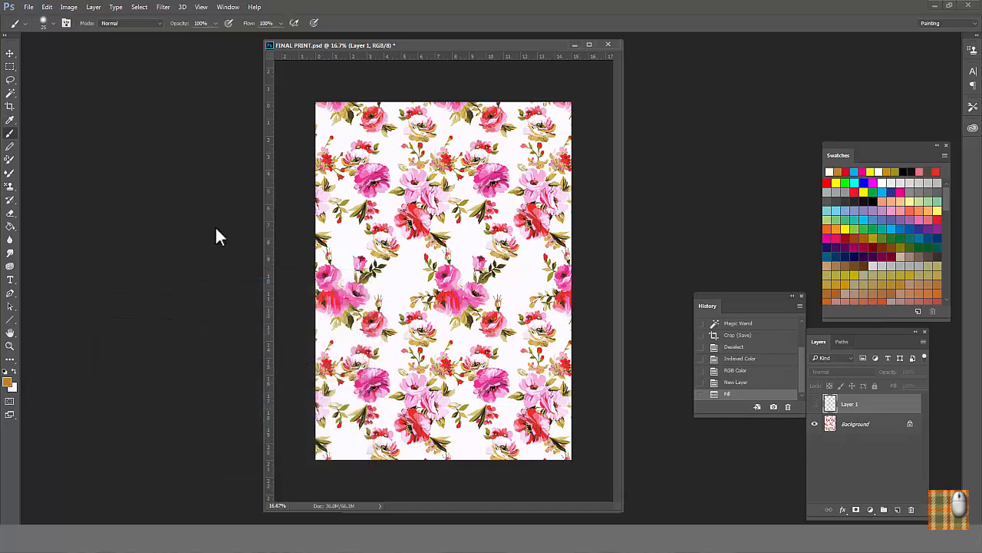
left_click(9, 94)
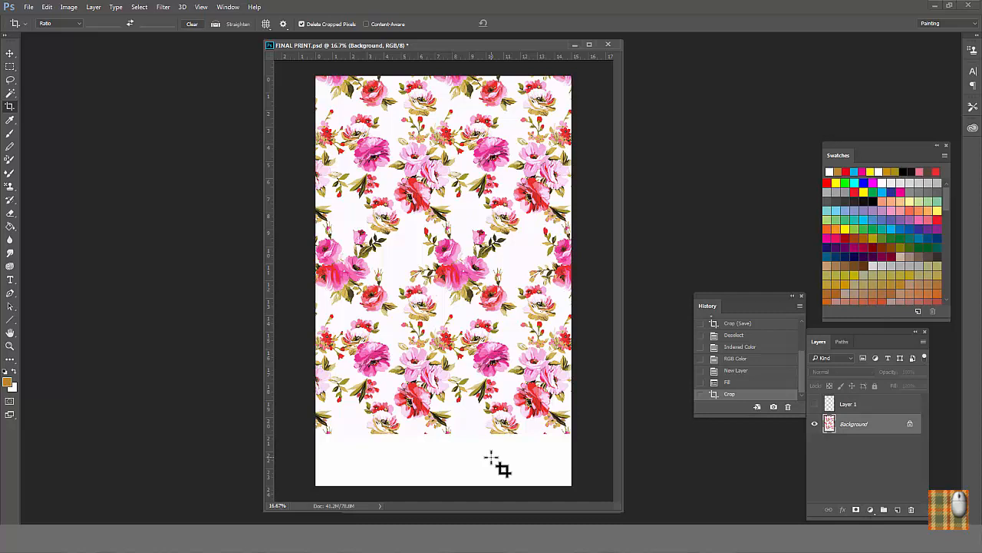
mouse_move(65, 100)
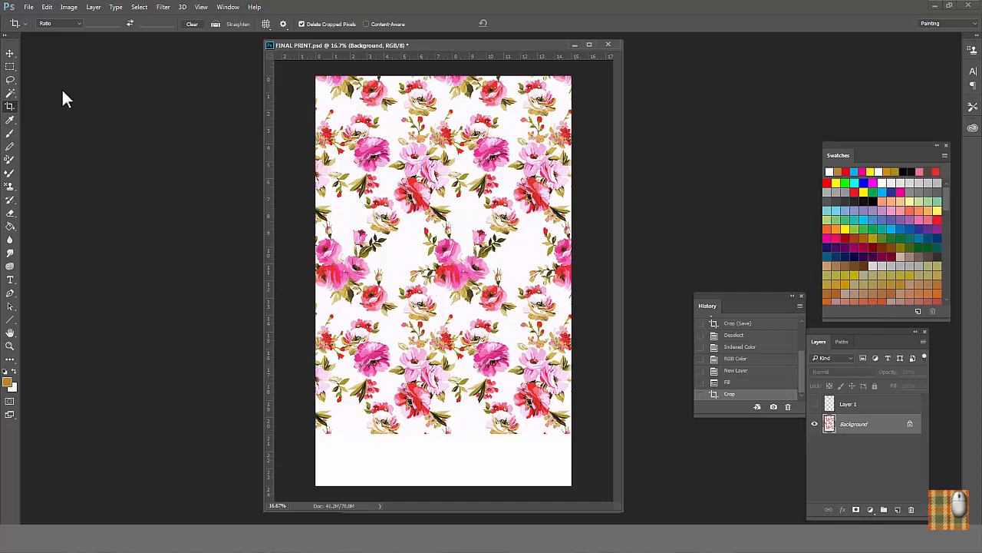
Step: Make square chips in the bottom strip filled with eyedropper-sampled print colours and select them for outlining
left_click(9, 52)
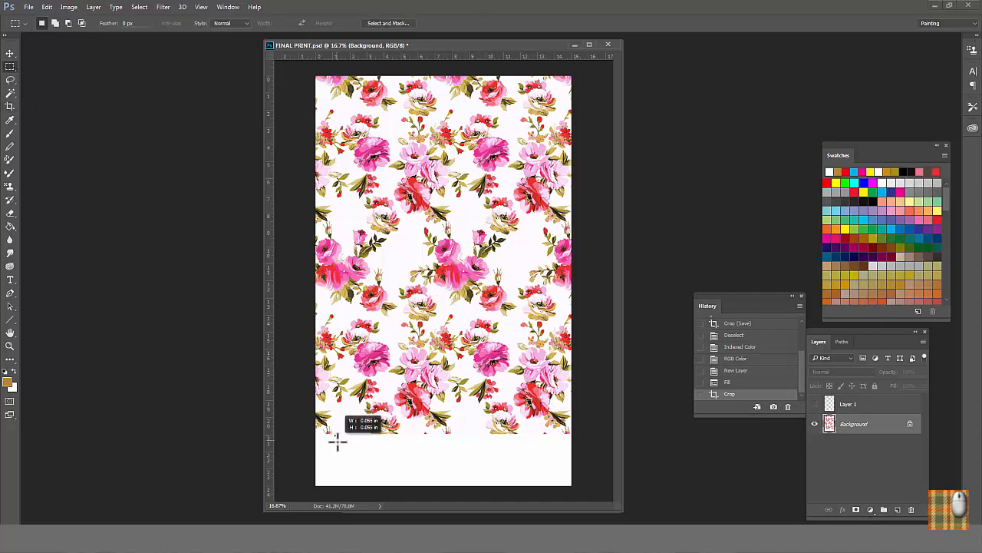
left_click_drag(338, 442, 345, 453)
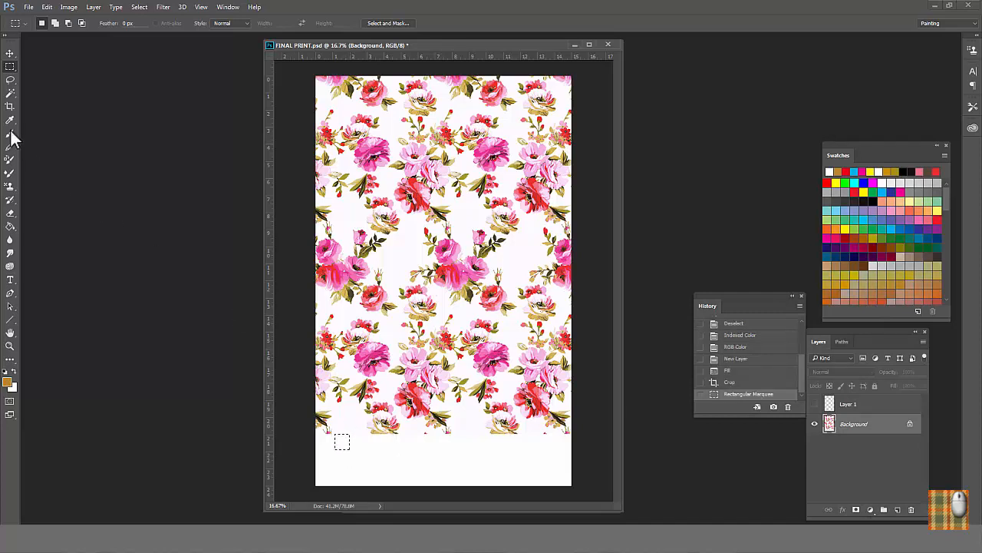
left_click(9, 120)
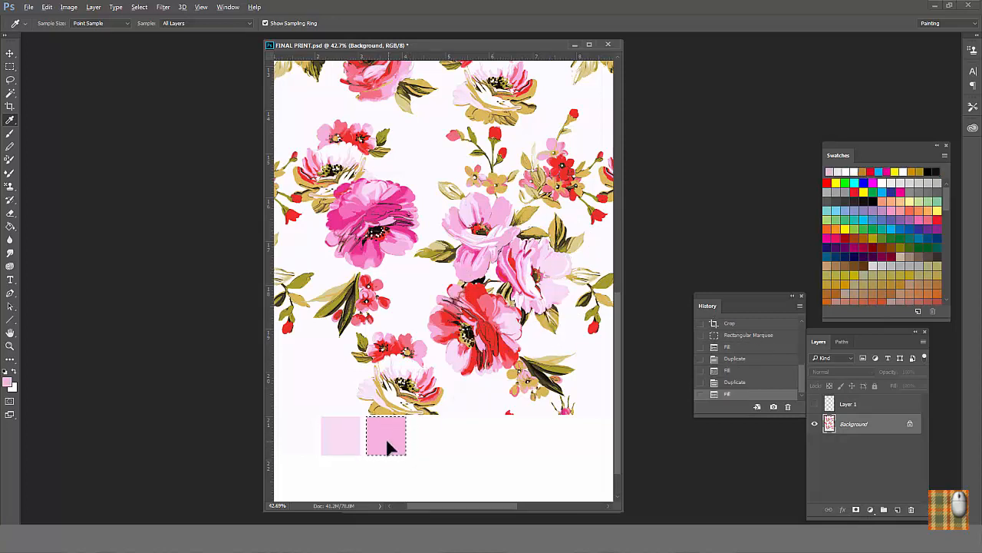
left_click_drag(387, 436, 430, 436)
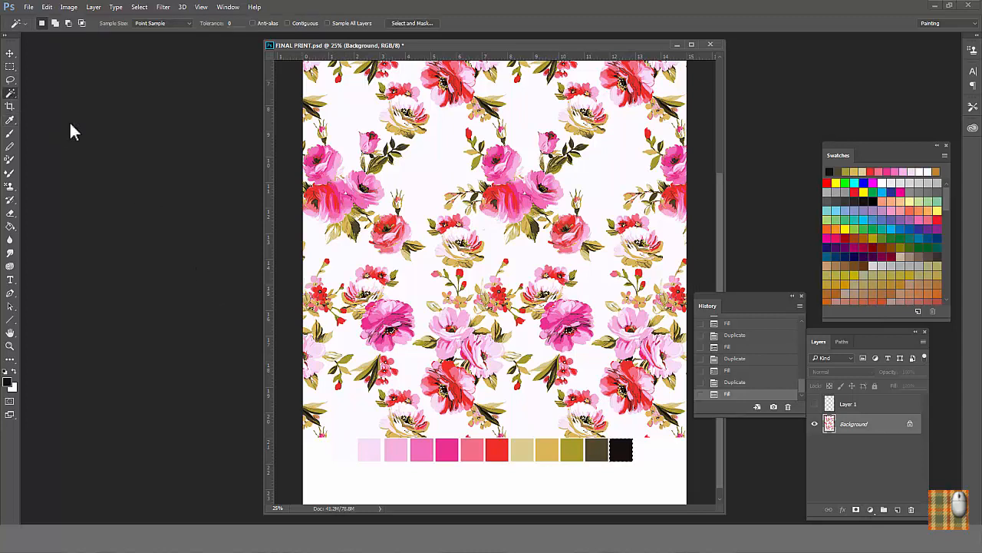
left_click(369, 448)
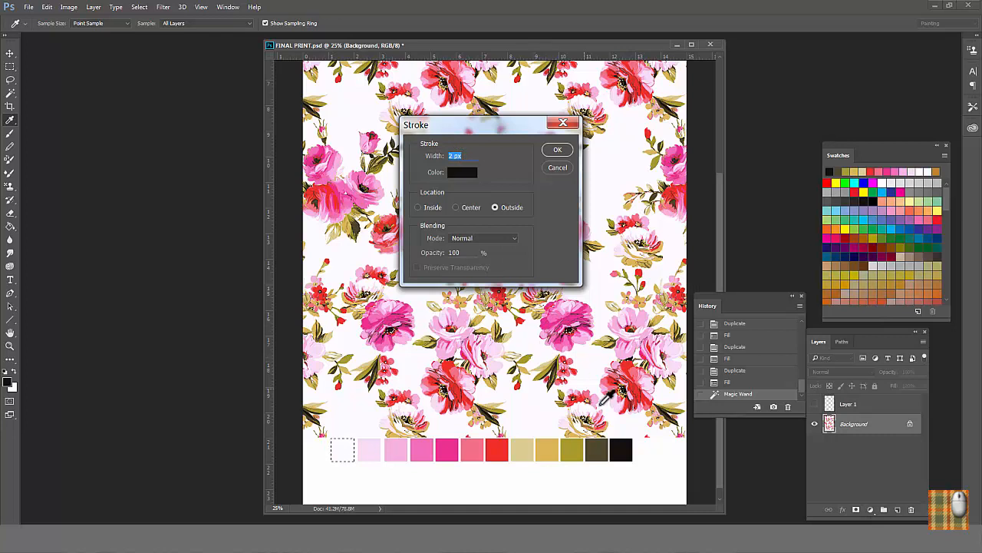
mouse_move(512, 203)
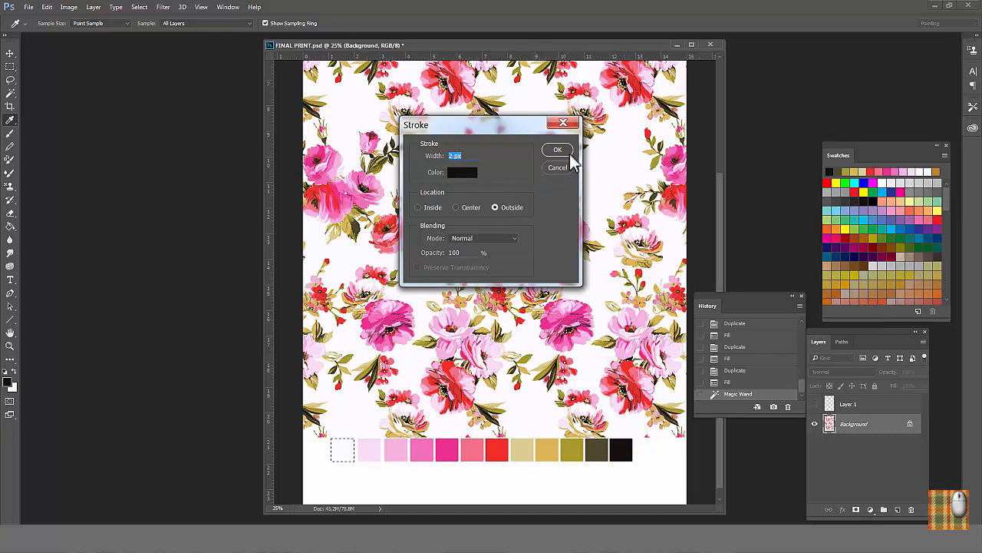
Step: Apply the 2 px black outside stroke around the colour chips
left_click(559, 149)
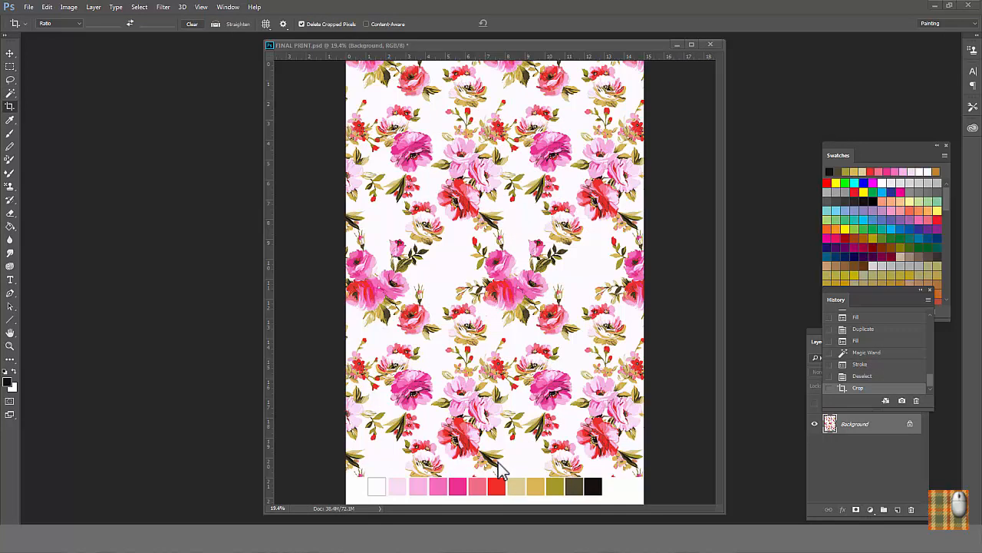
mouse_move(657, 366)
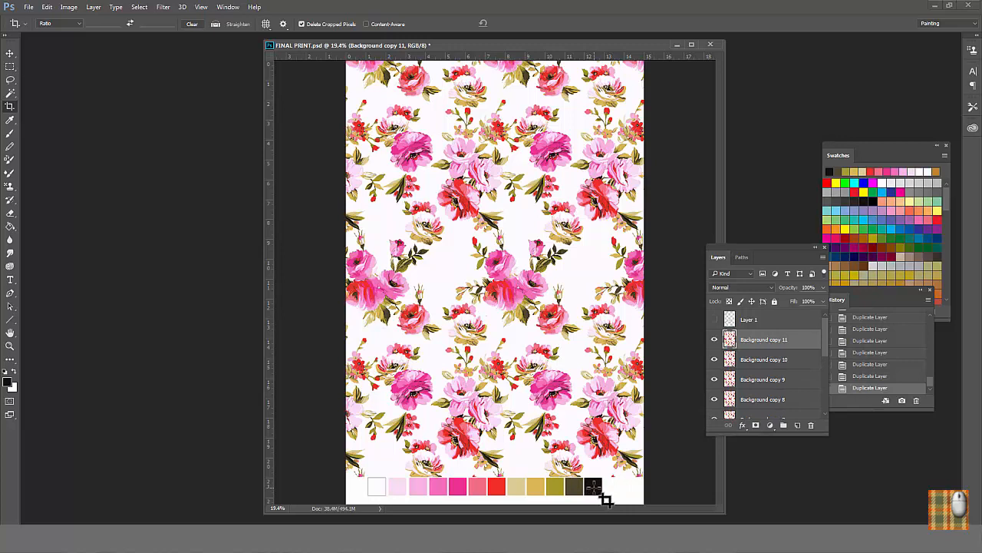
mouse_move(3, 104)
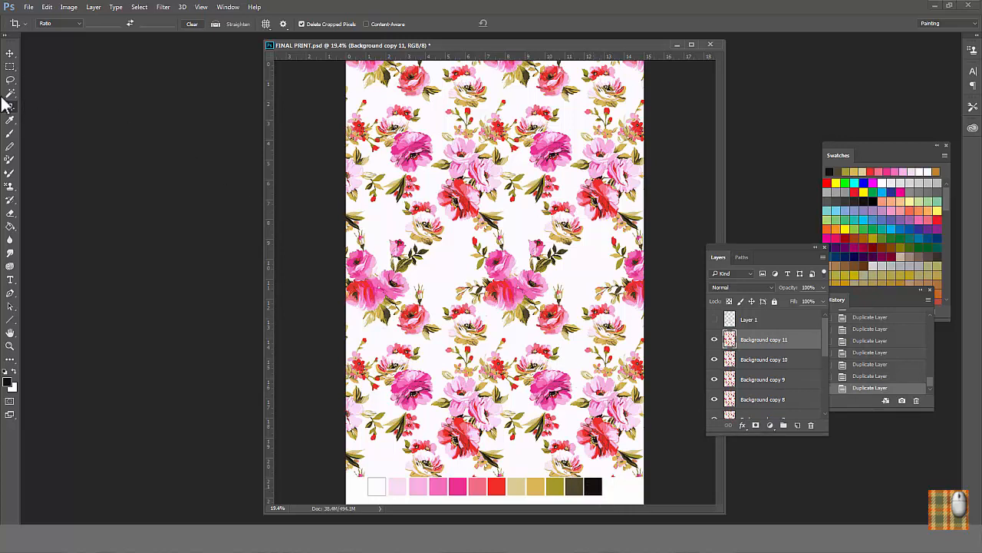
Step: Isolate the black ink on its copy layer by filling everything else white, then hide it
left_click(9, 79)
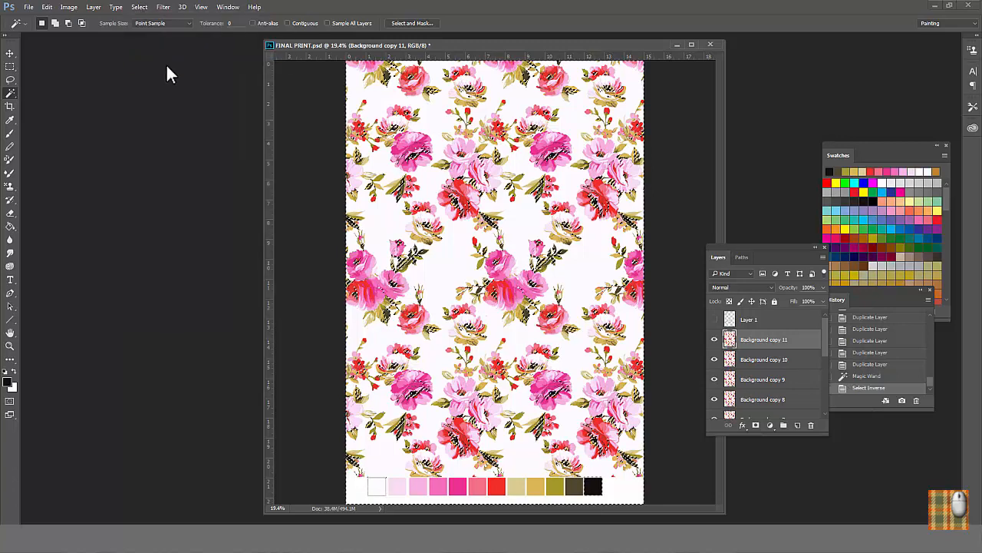
left_click(46, 7)
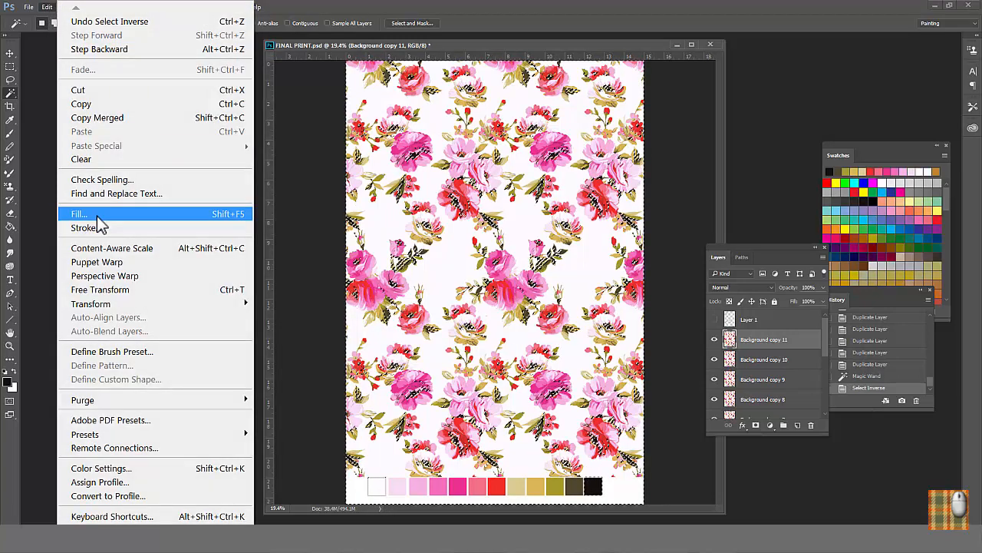
left_click(78, 213)
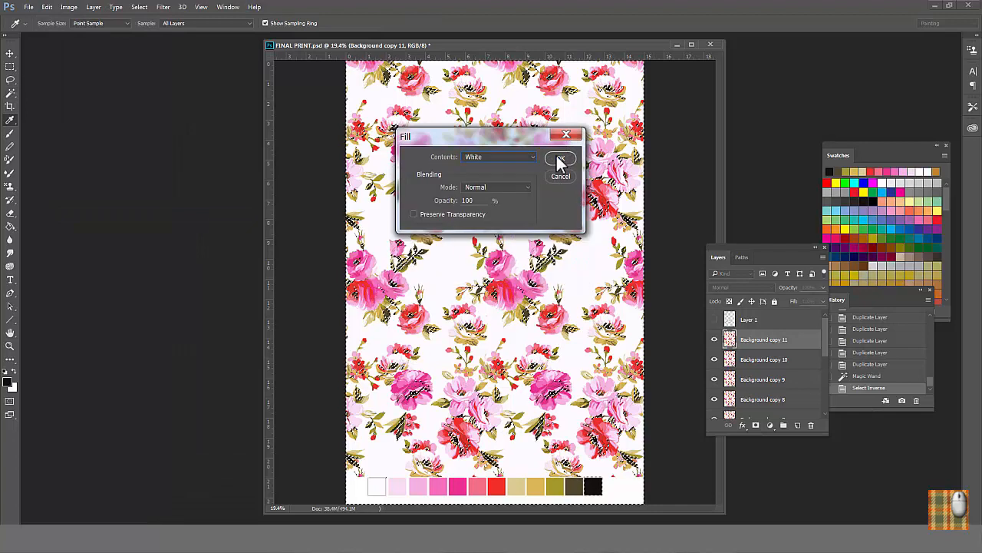
left_click(561, 161)
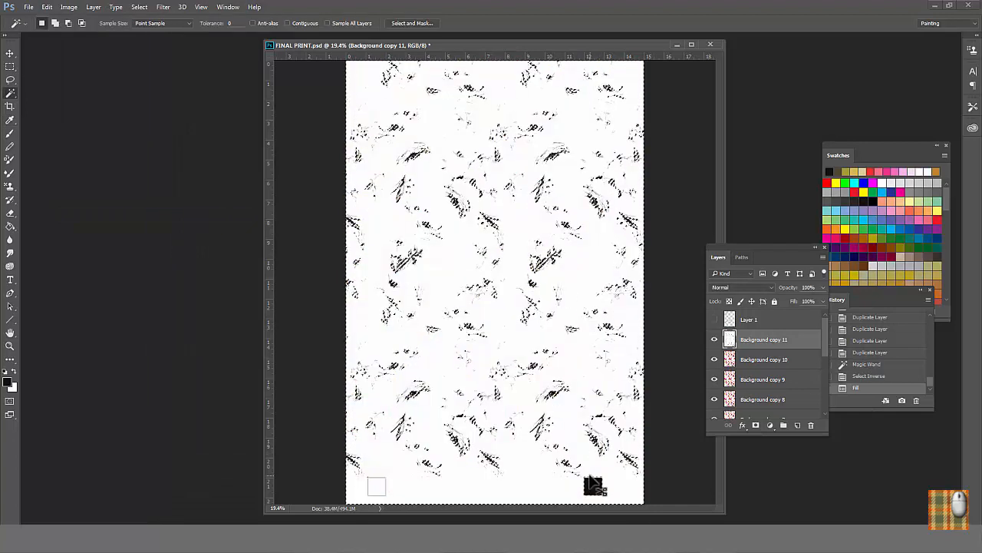
left_click(714, 339)
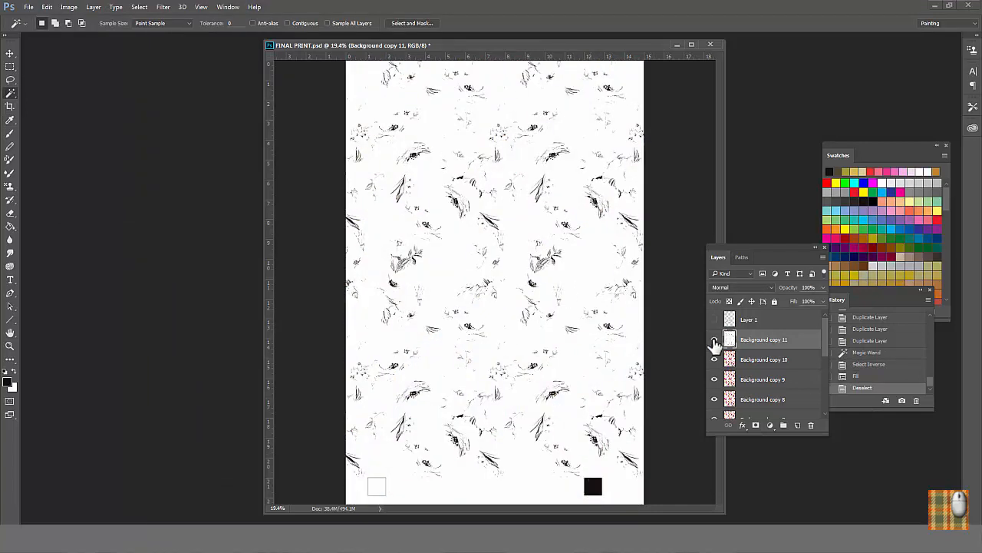
left_click(714, 341)
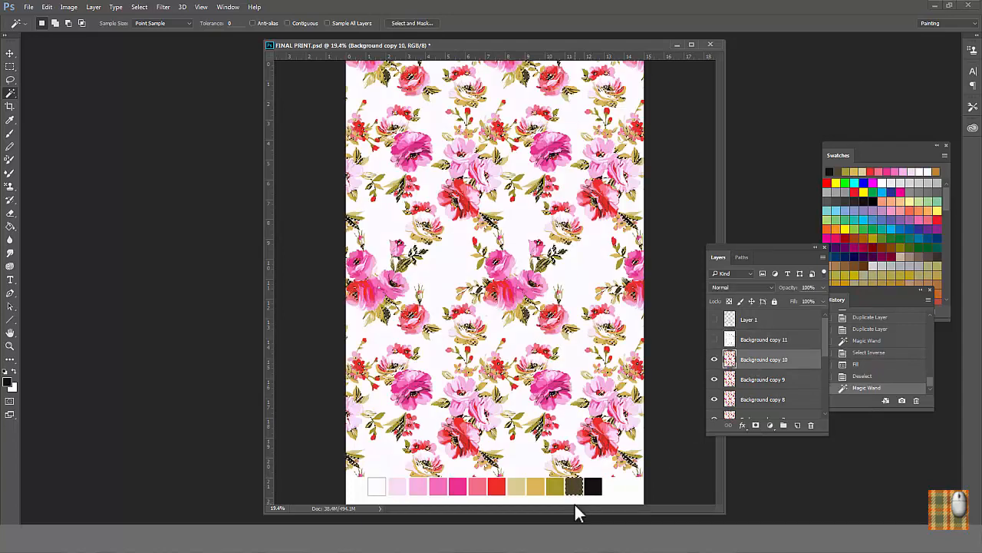
Step: Repeat the inverse-select and whiten routine for the olive and pink copy layers, hiding each
left_click(138, 6)
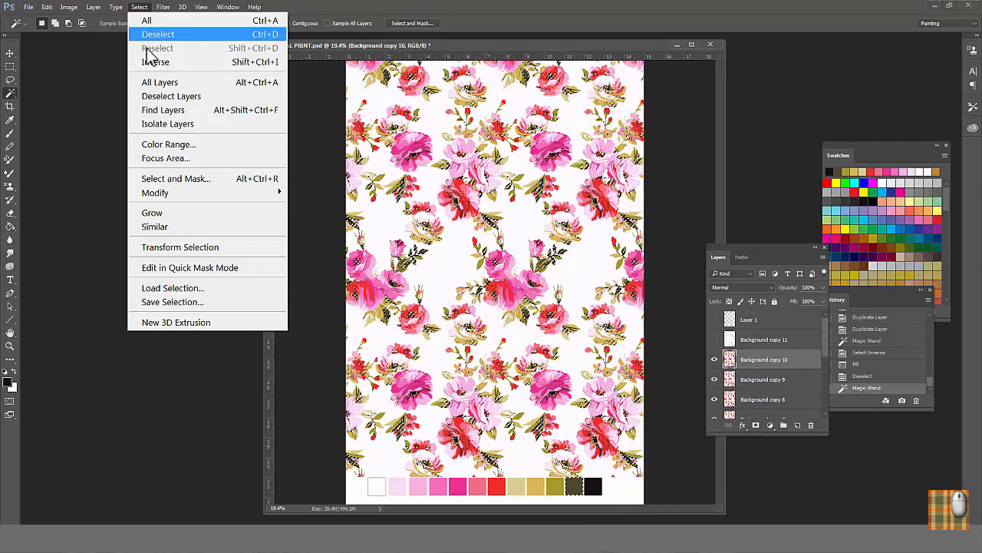
left_click(158, 34)
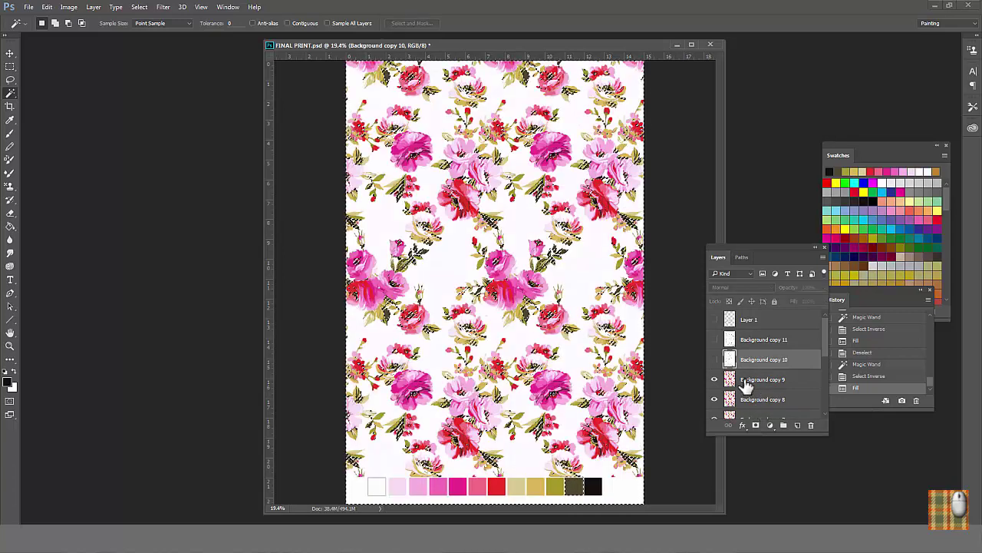
left_click(763, 380)
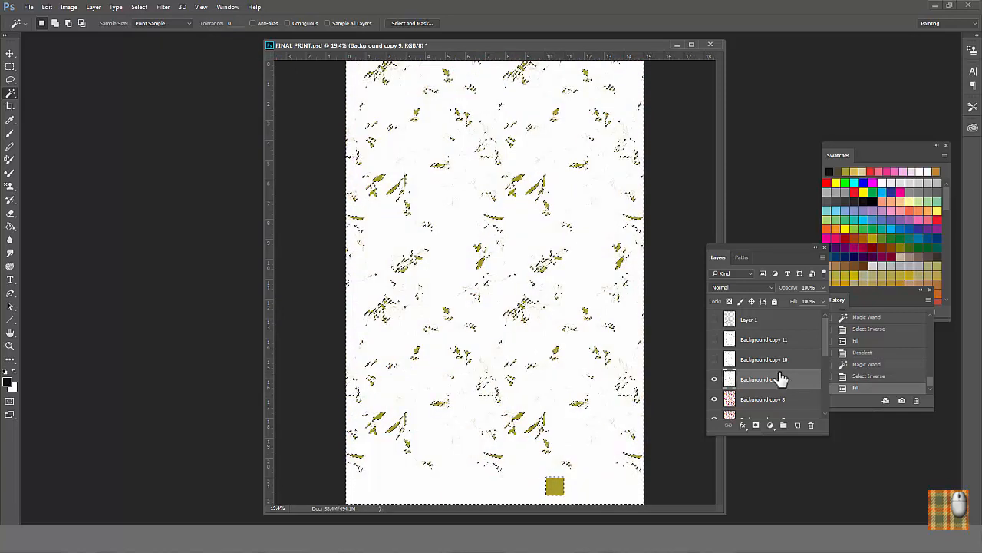
left_click(713, 399)
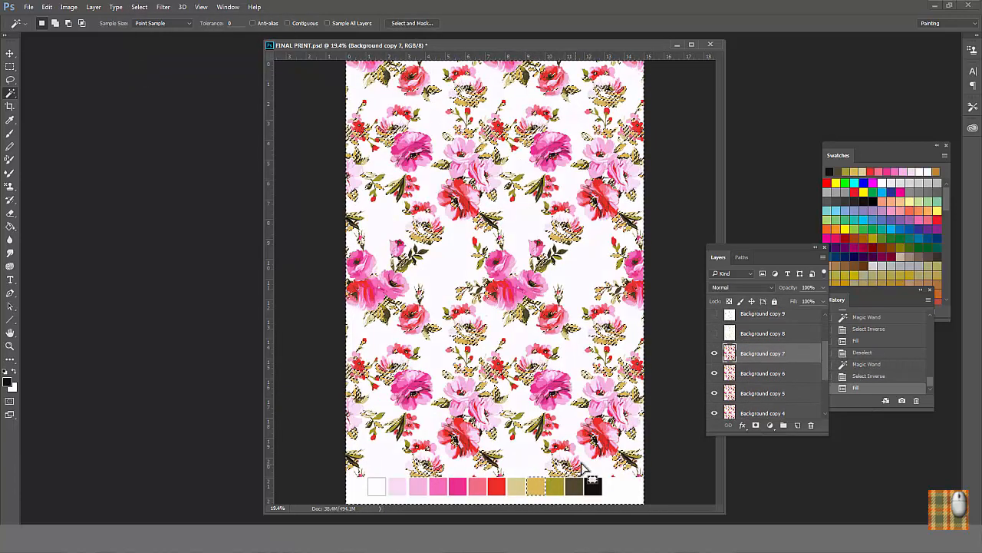
left_click(138, 6)
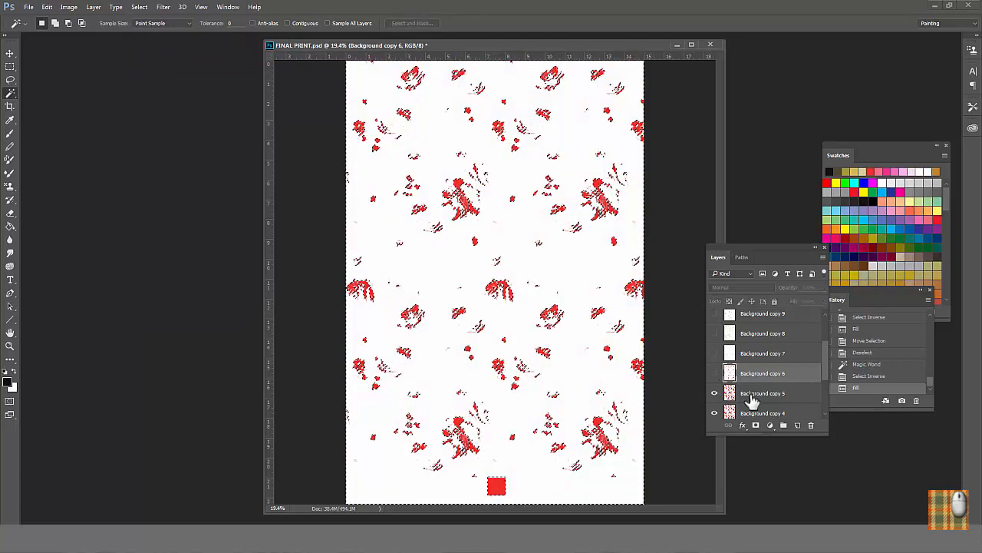
left_click(763, 393)
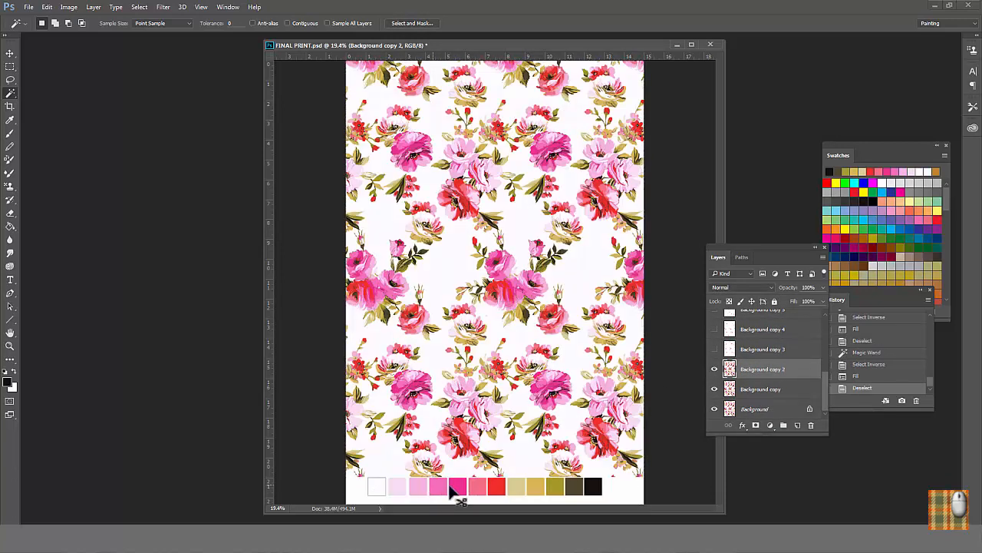
left_click(761, 390)
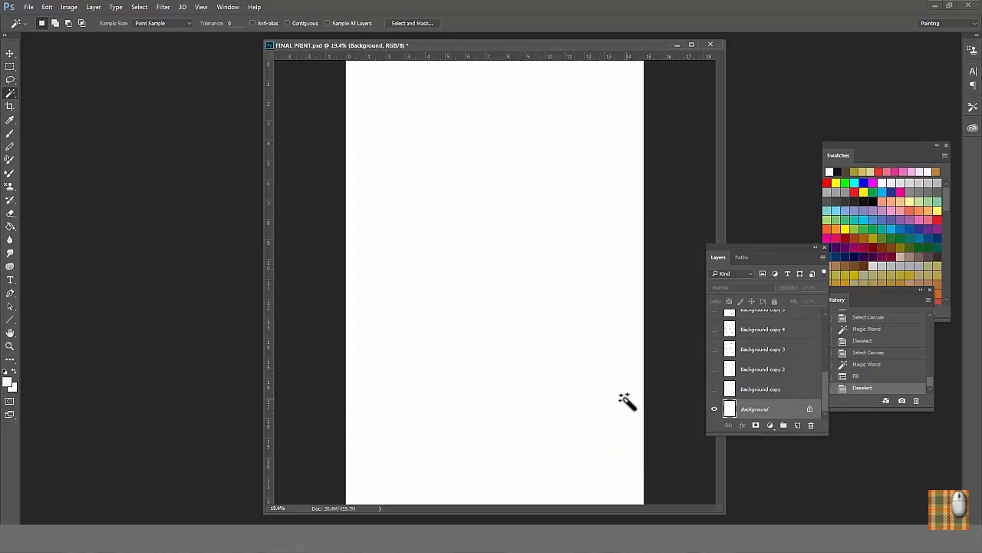
mouse_move(626, 405)
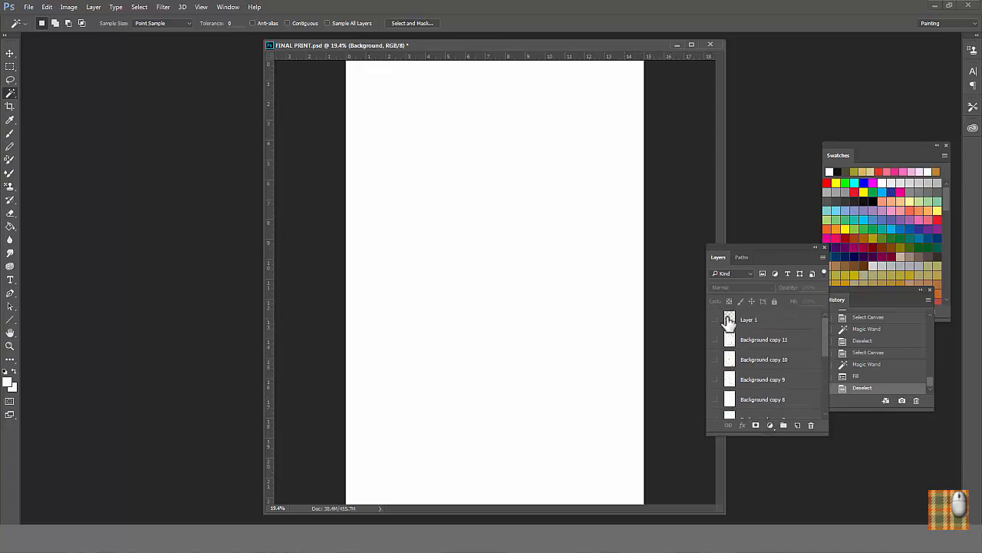
Step: Show and select the brown-only layer and apply Gaussian monochromatic Add Noise to its spots
left_click(713, 319)
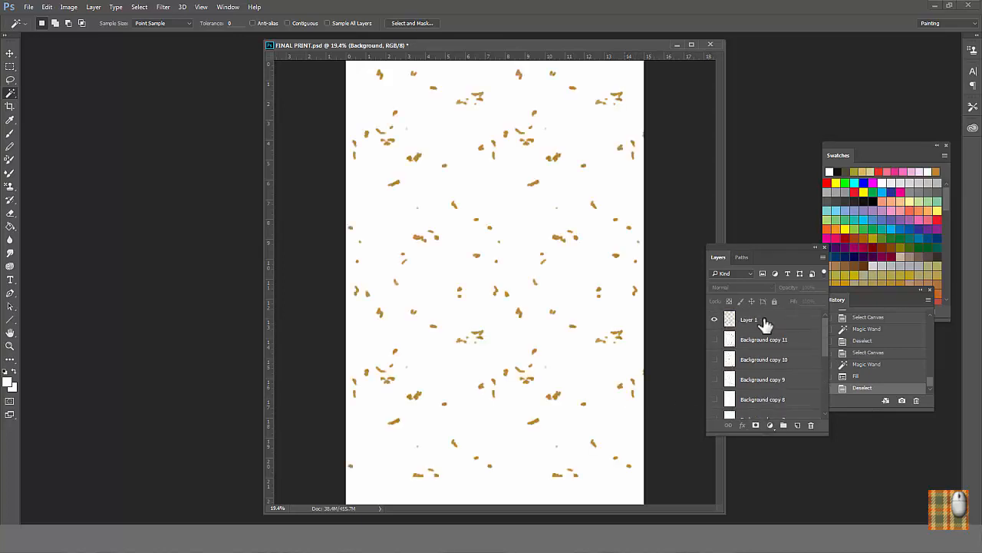
left_click(755, 320)
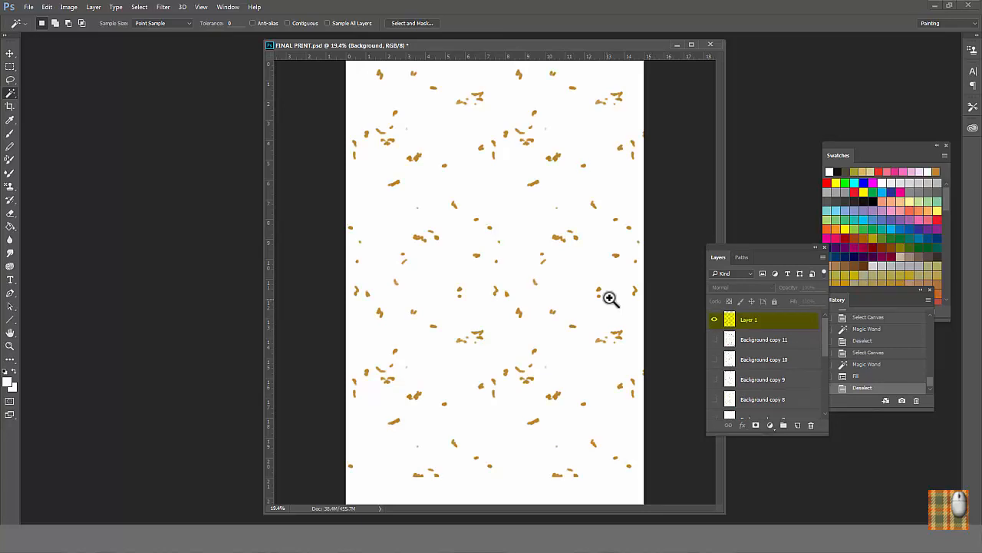
left_click(611, 298)
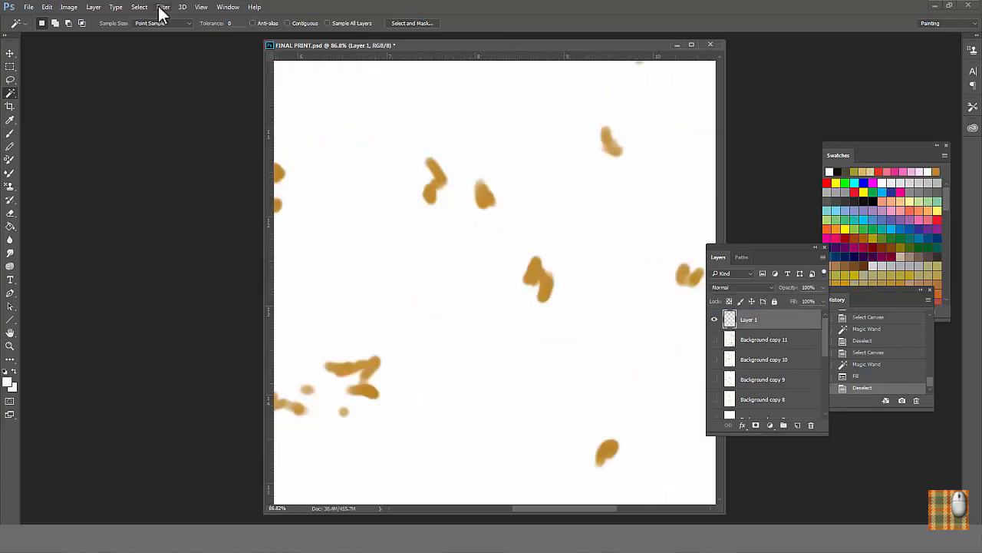
left_click(163, 6)
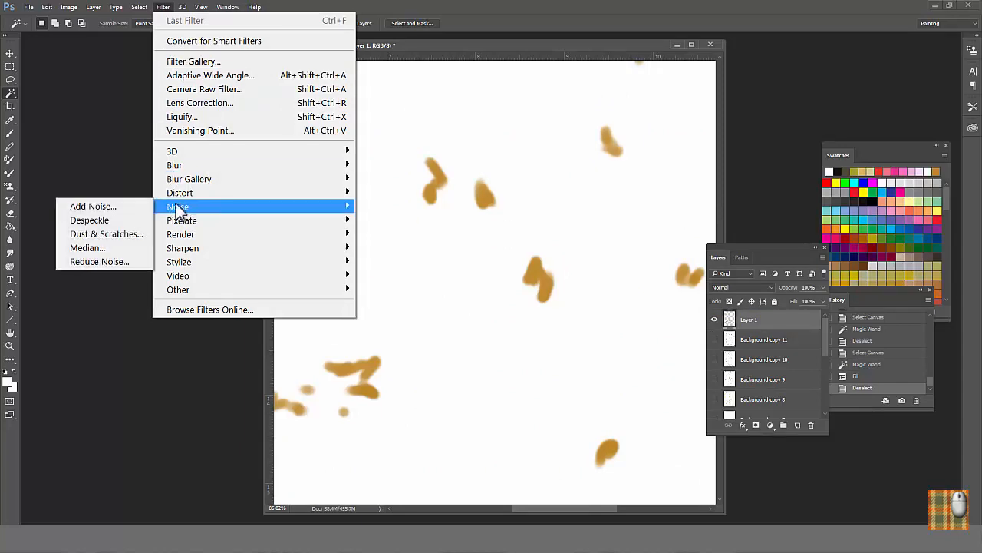
left_click(92, 206)
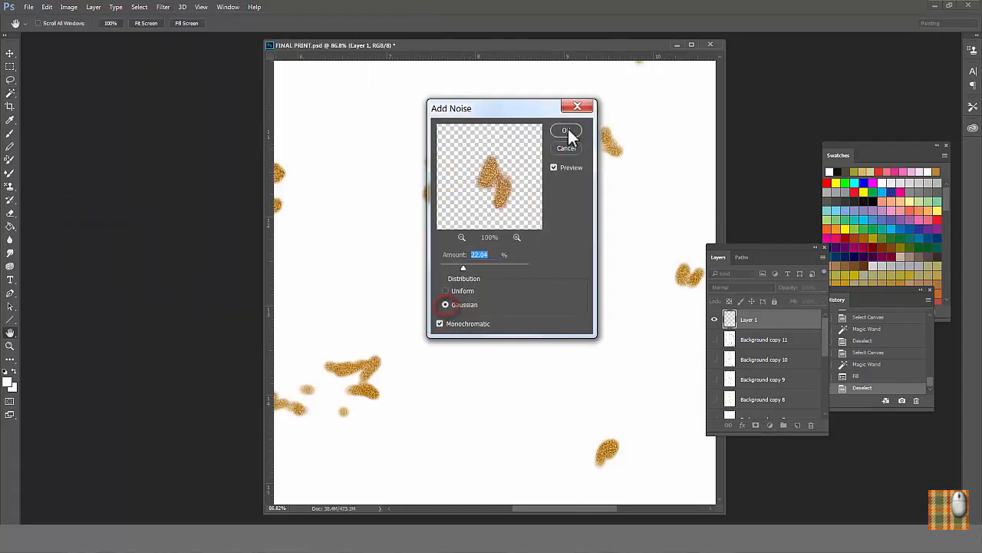
left_click(565, 129)
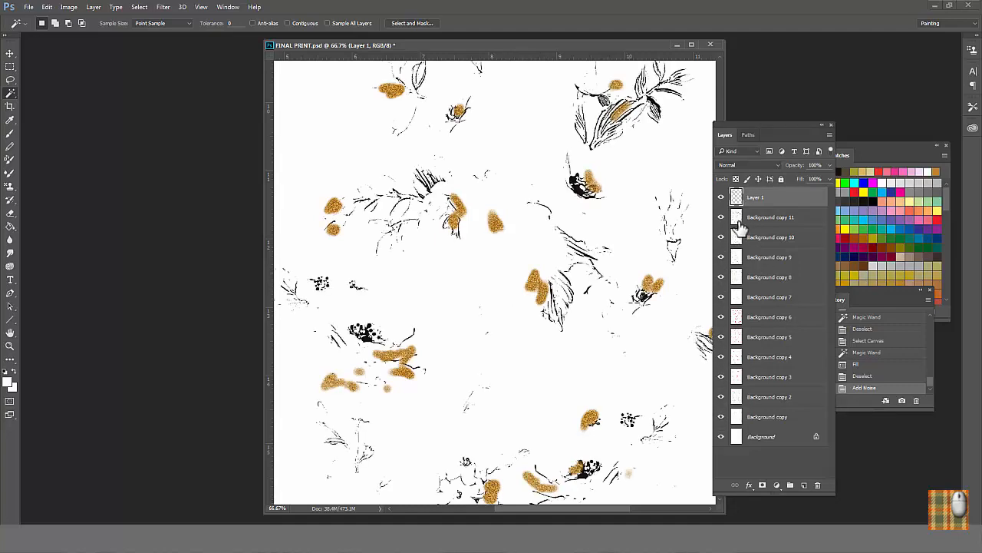
left_click(722, 216)
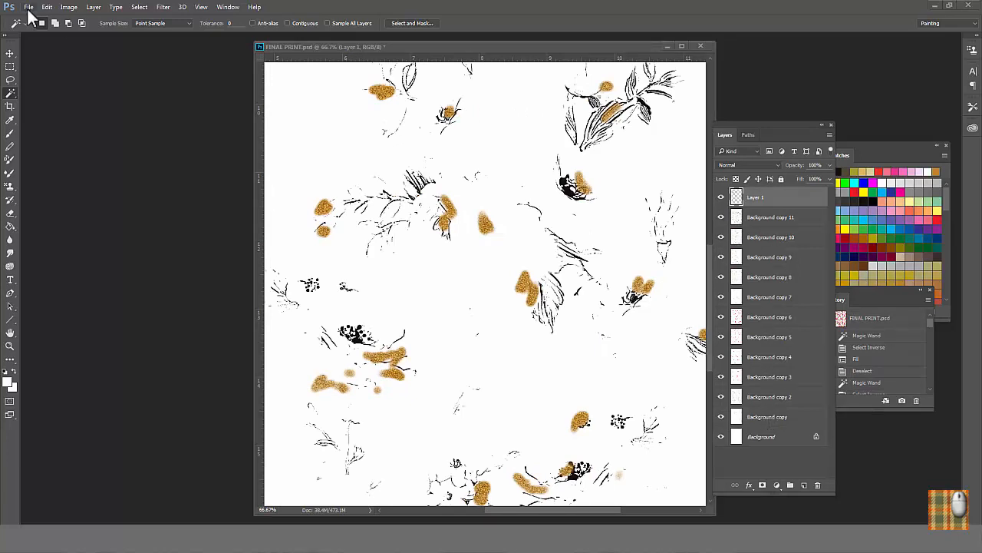
Step: Export Layers to Files as LZW-compressed TIFFs into the Color separation folder
left_click(28, 6)
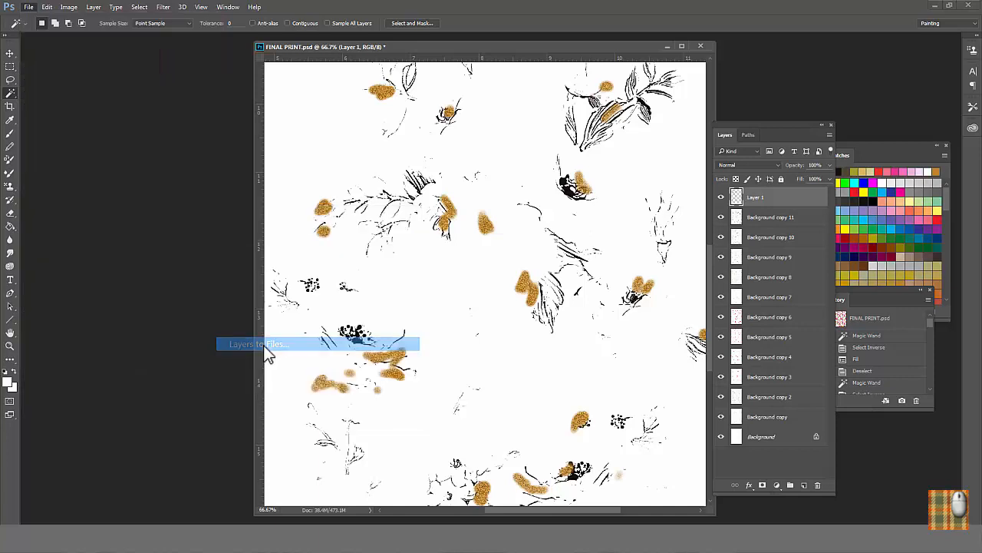
left_click(261, 344)
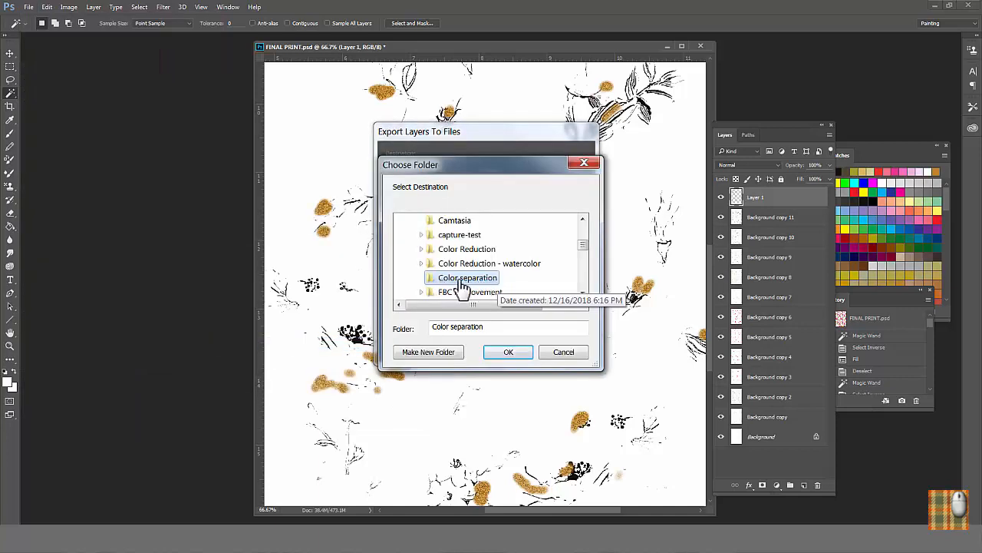
left_click(508, 351)
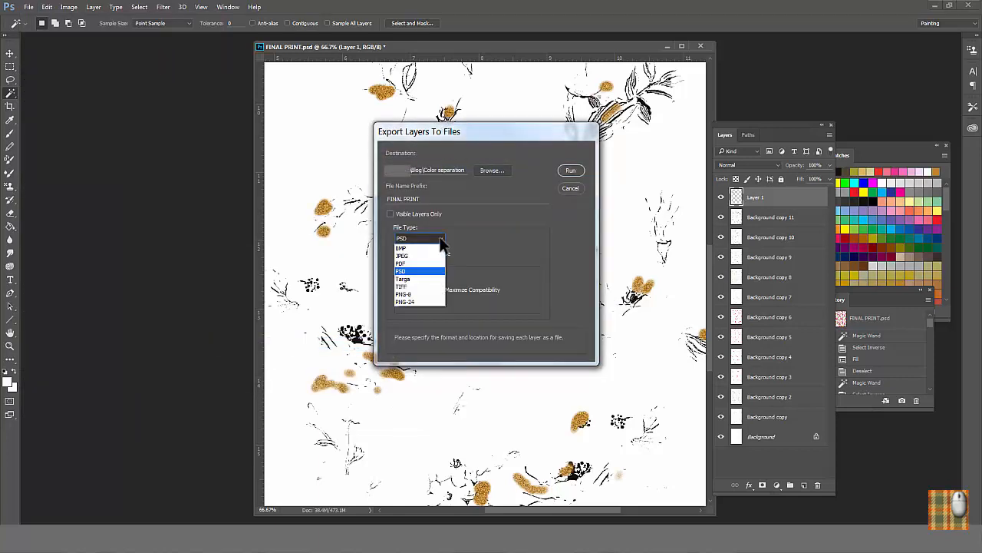
left_click(403, 287)
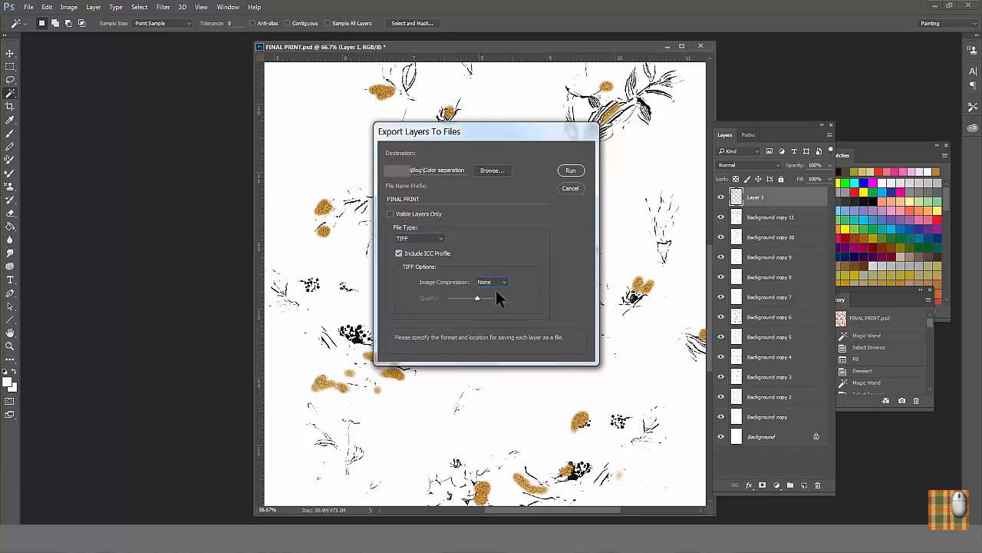
mouse_move(503, 288)
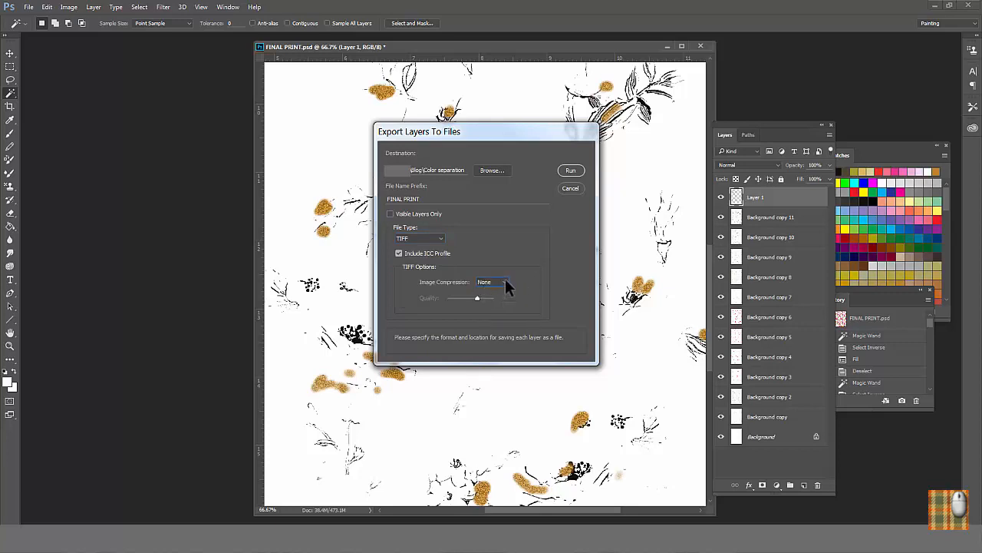
left_click(491, 282)
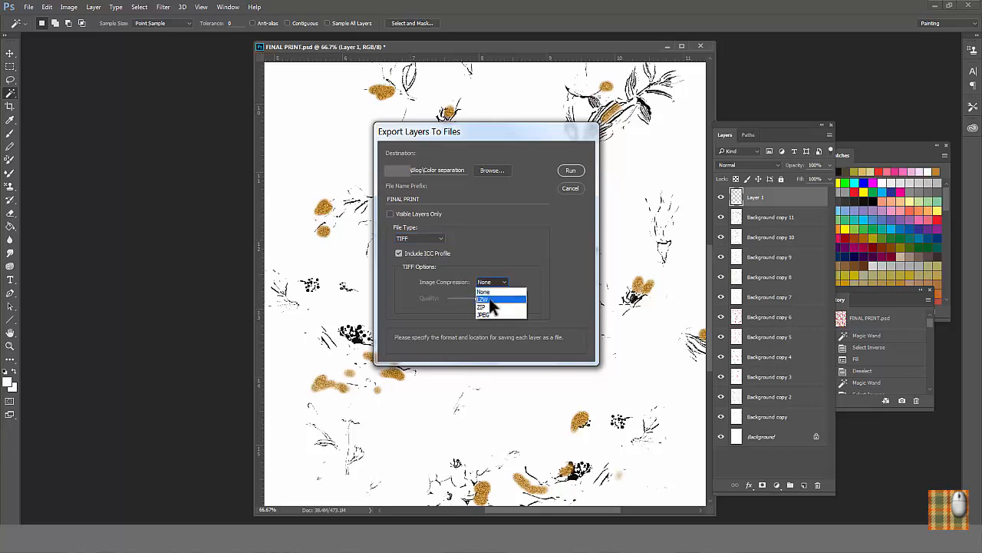
left_click(482, 298)
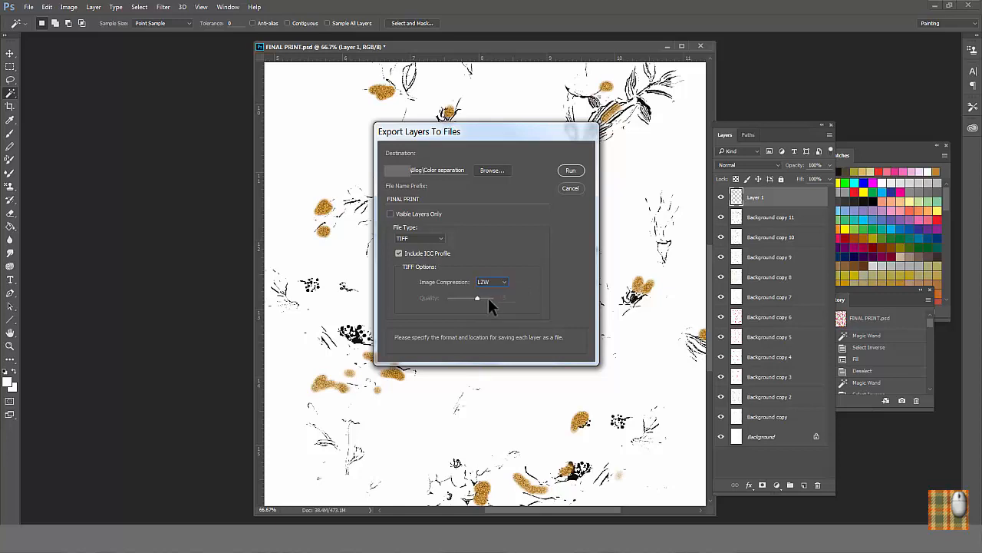
left_click(571, 169)
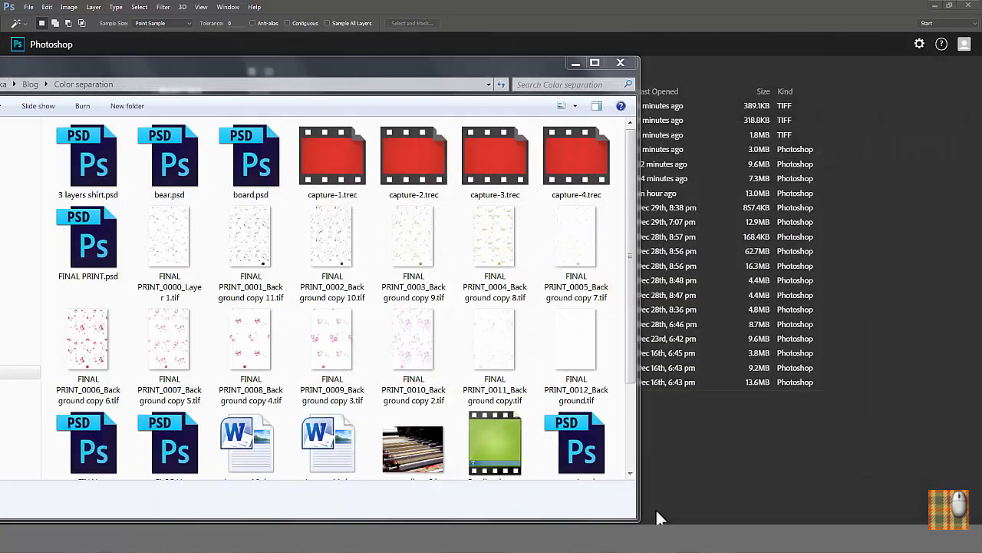
Step: Open bear.psd from the folder as a Photoshop document
left_click(168, 238)
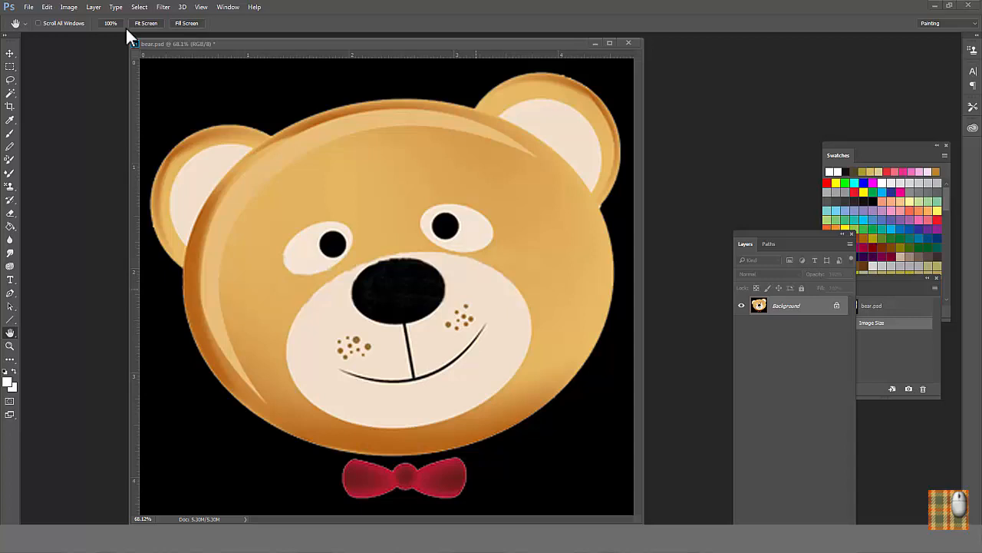
Step: Convert the bear image to CMYK Color and show the Channels panel
left_click(67, 6)
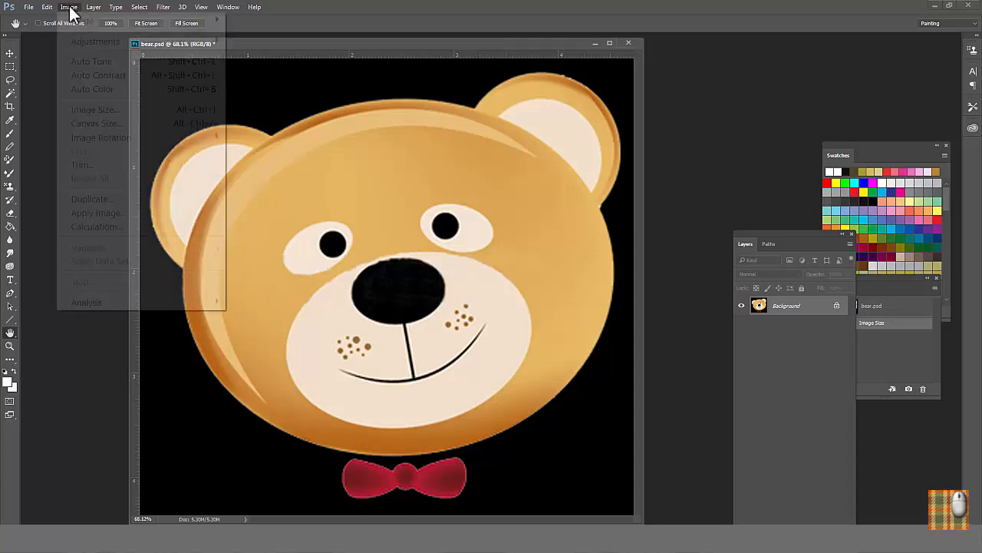
left_click(83, 22)
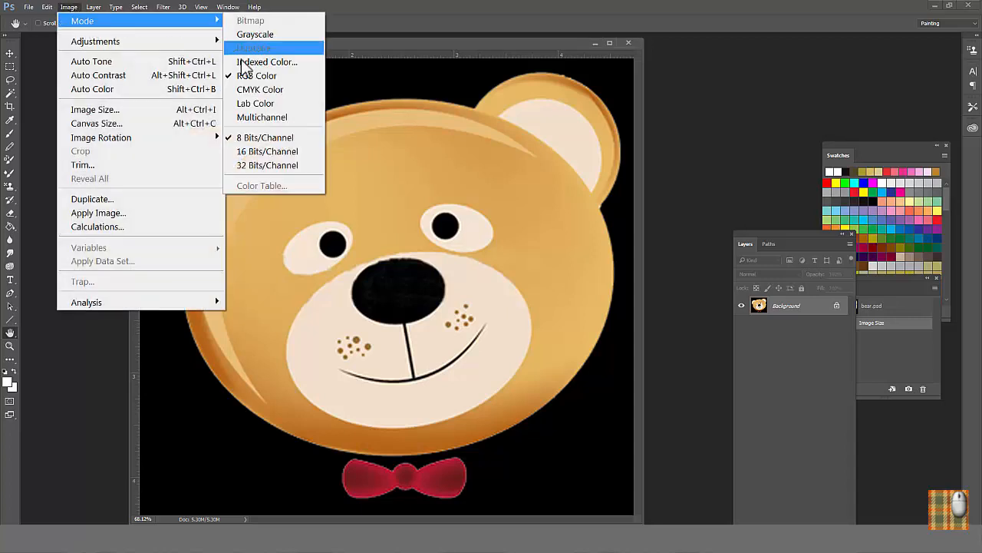
left_click(261, 89)
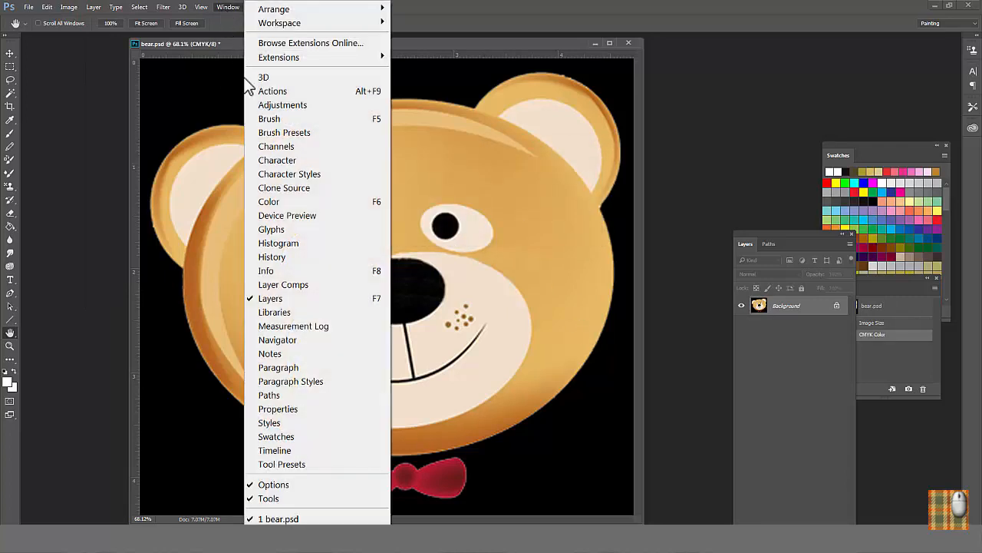
left_click(276, 146)
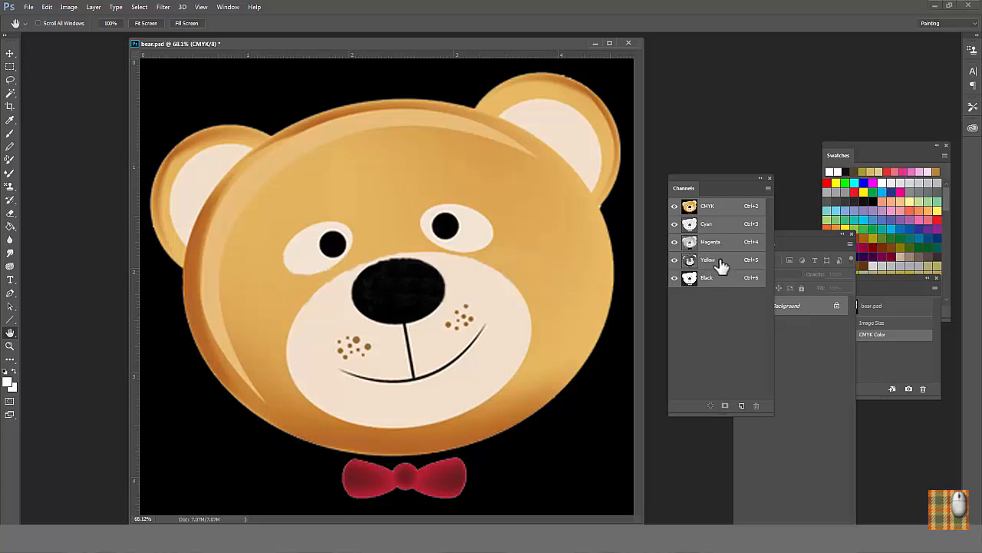
mouse_move(718, 273)
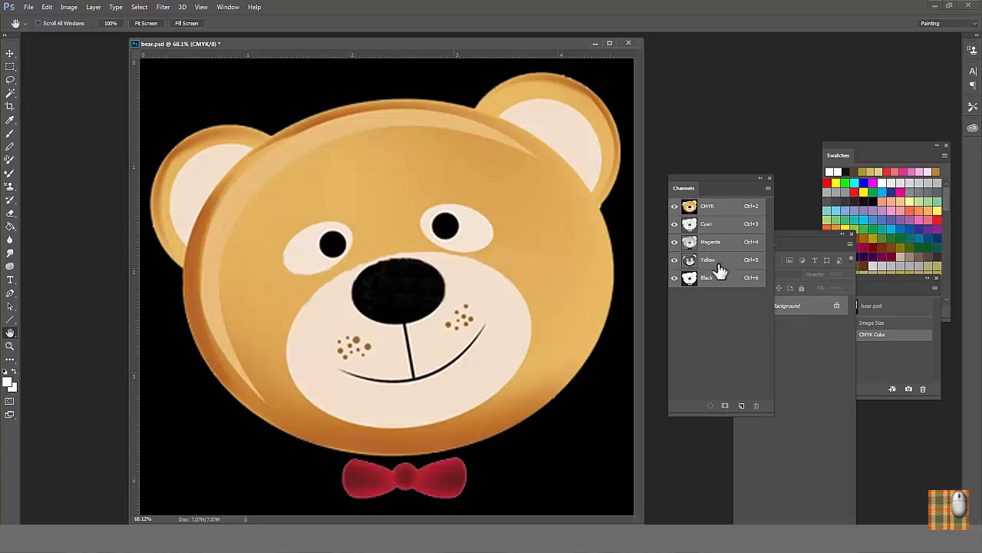
mouse_move(715, 277)
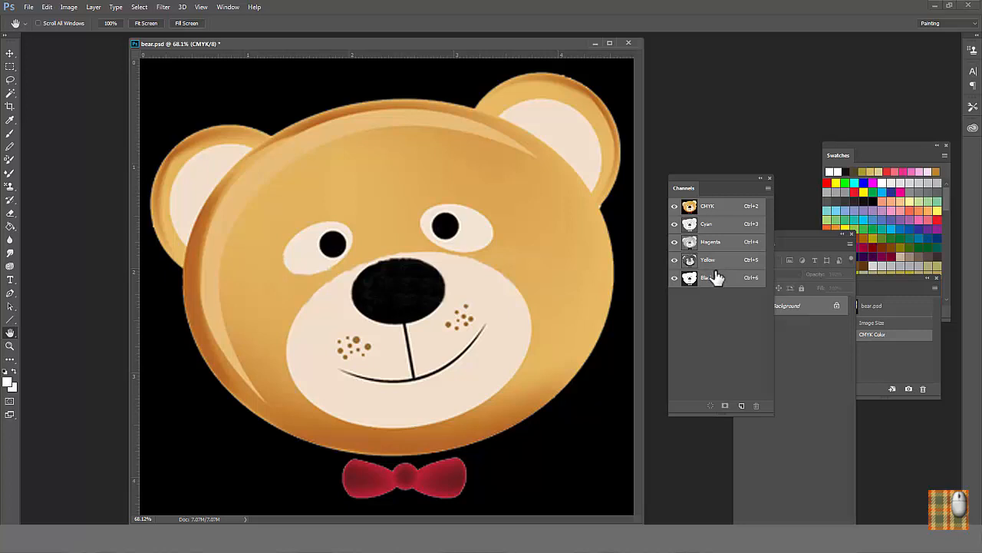
mouse_move(713, 282)
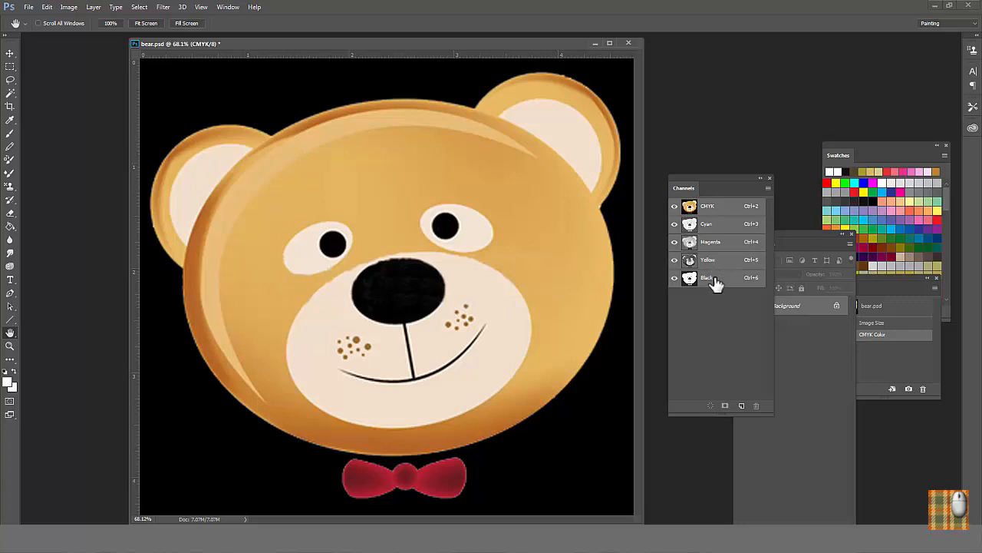
mouse_move(734, 236)
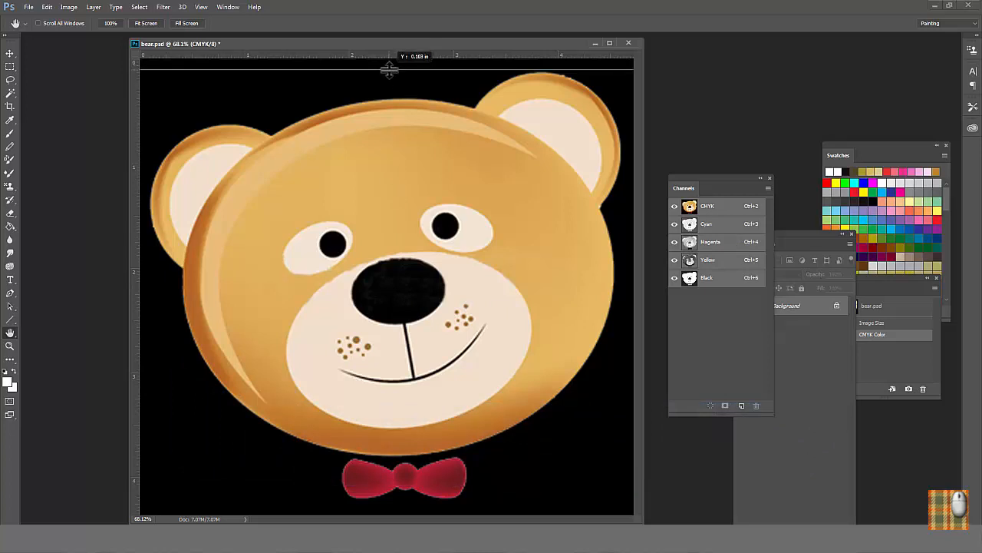
Step: Draw corner crop marks along snapped edge guides, then clear all guides
left_click_drag(389, 69, 436, 491)
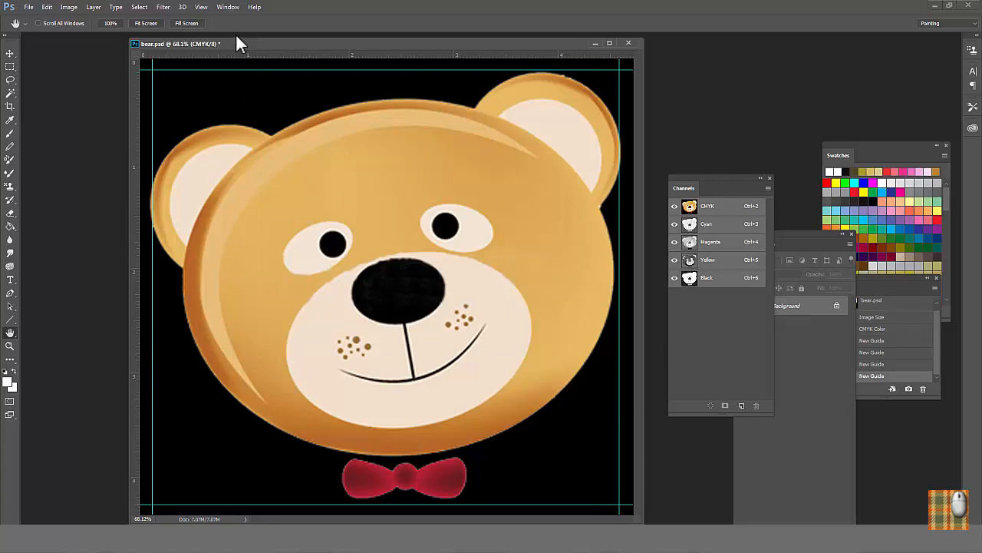
left_click(200, 6)
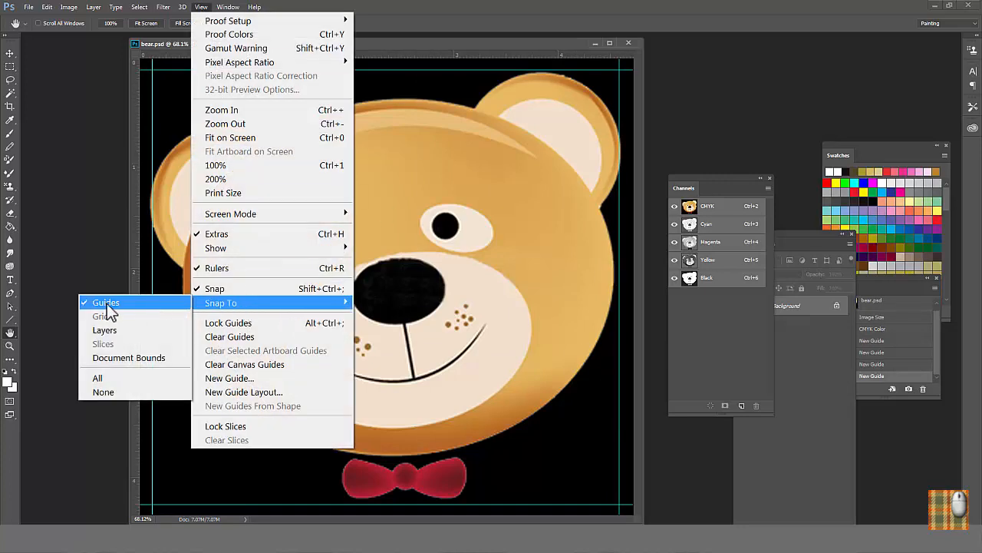
mouse_move(146, 445)
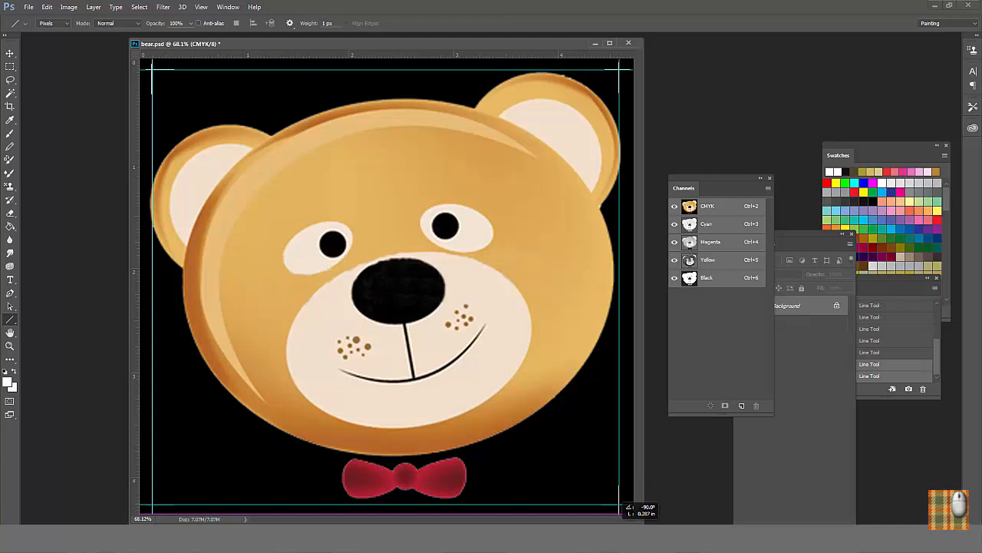
left_click(201, 7)
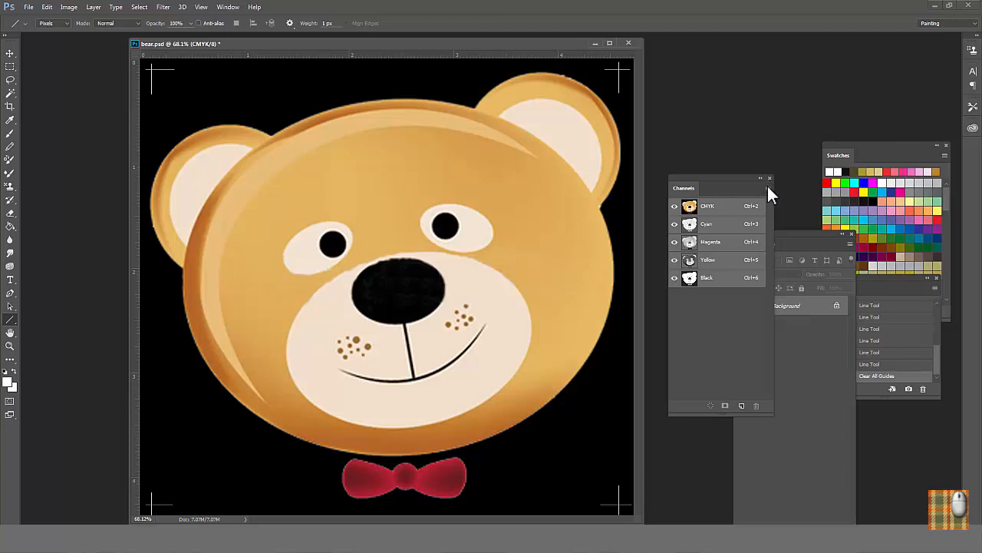
Step: Split Channels into Cyan, Magenta, Yellow and Black documents and bring Black forward
left_click(770, 178)
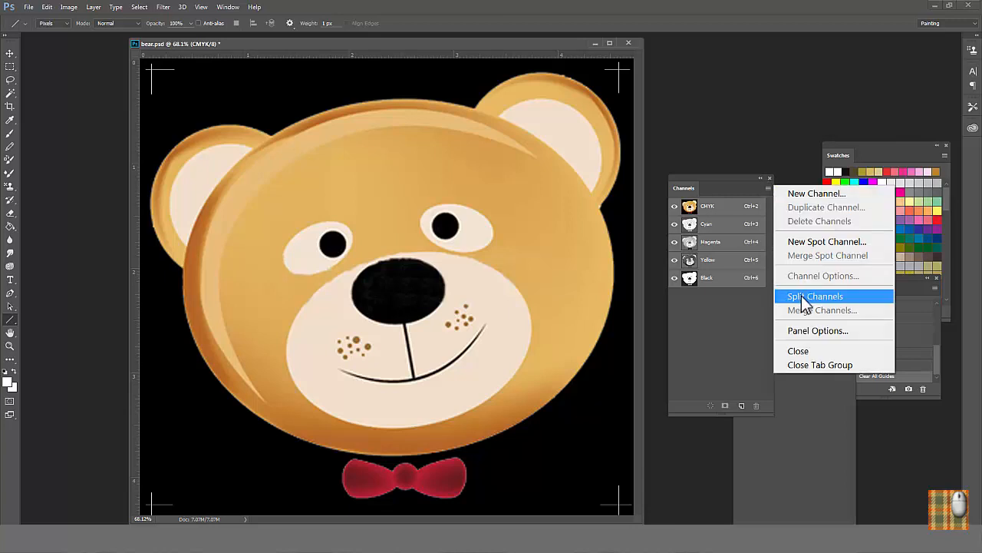
left_click(816, 295)
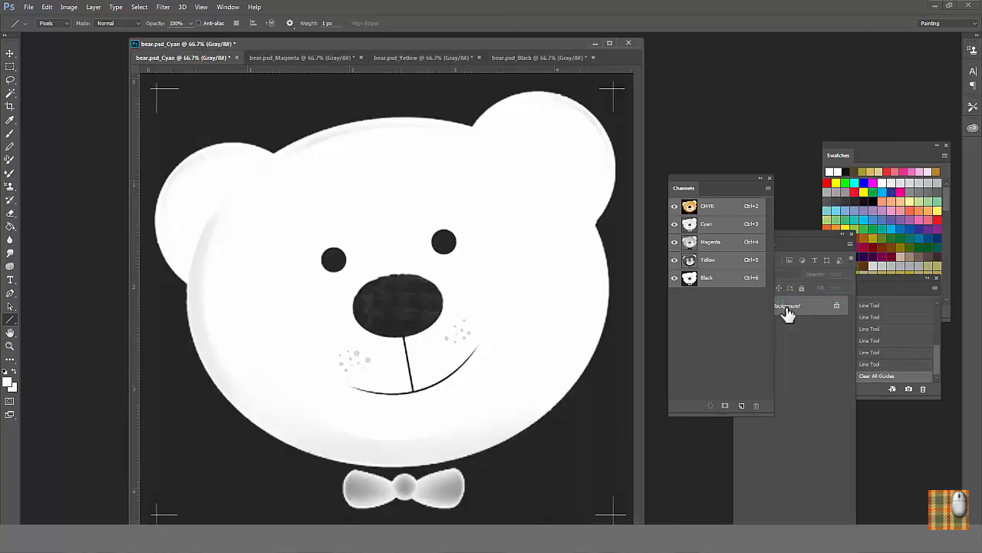
left_click(537, 58)
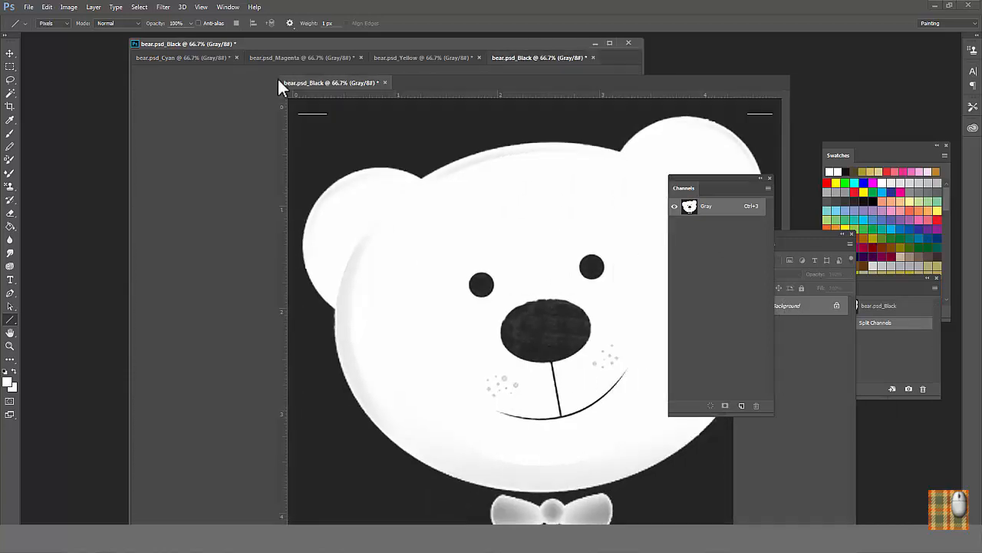
left_click(68, 6)
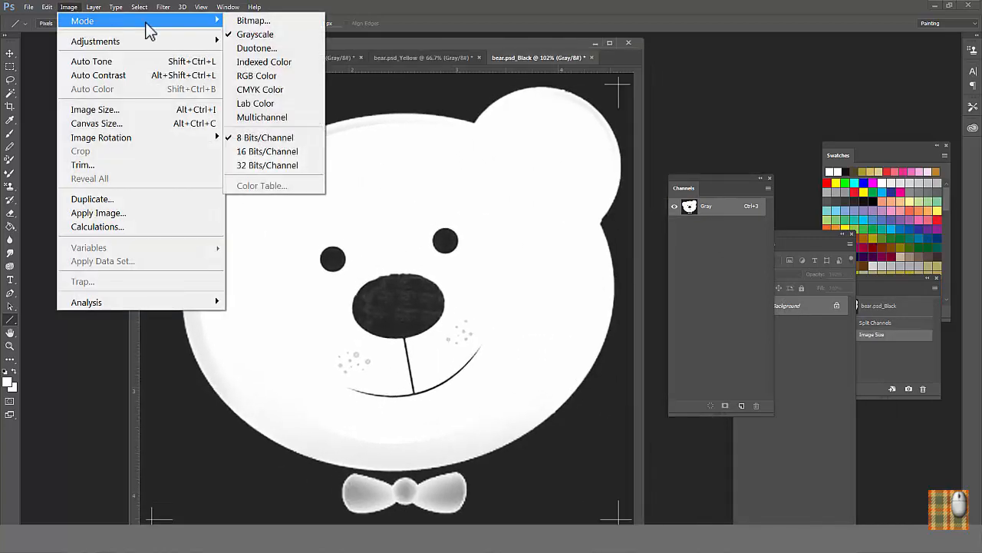
Step: Convert Black to a Halftone Screen bitmap with Round dot shape, then switch to Yellow
left_click(253, 21)
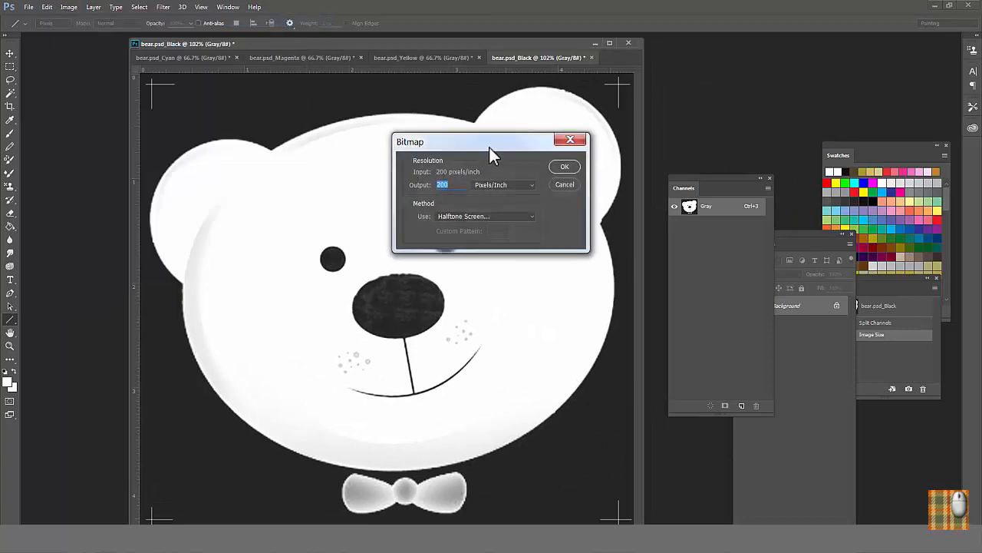
left_click_drag(491, 141, 456, 195)
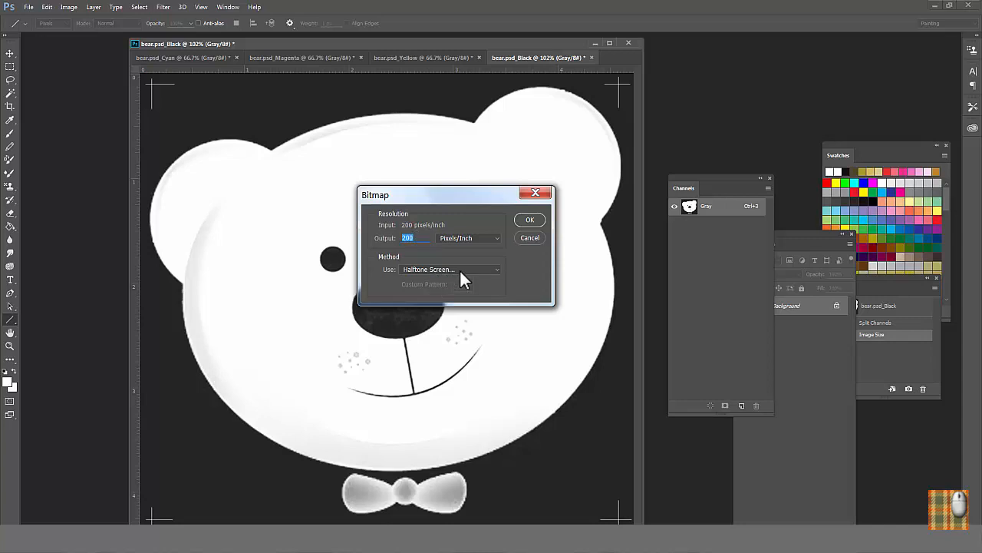
left_click(530, 220)
type("0")
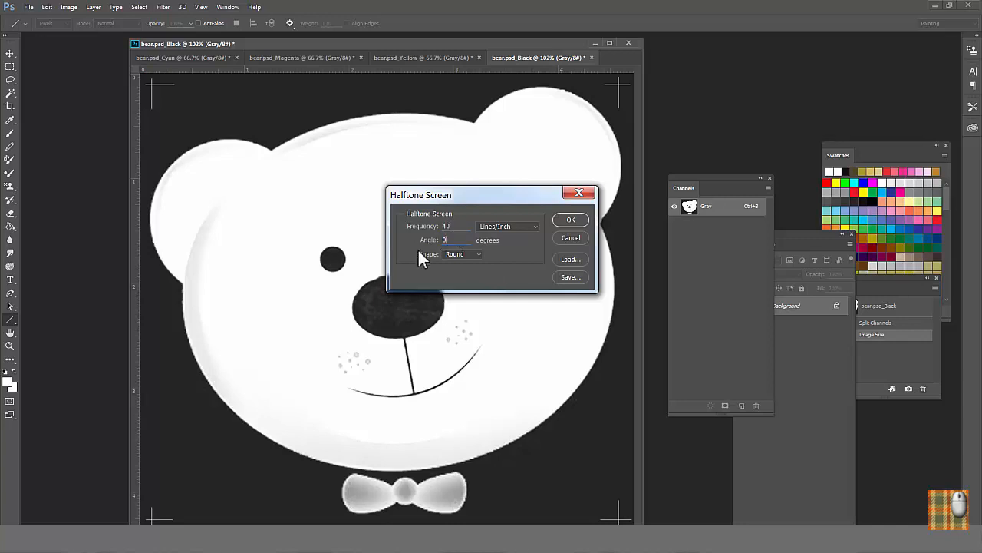
left_click(464, 254)
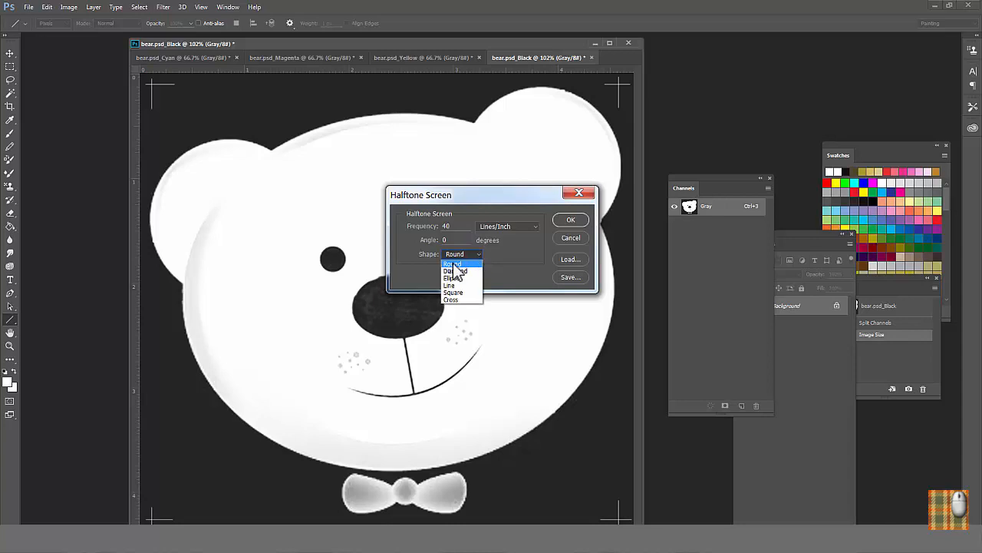
left_click(454, 264)
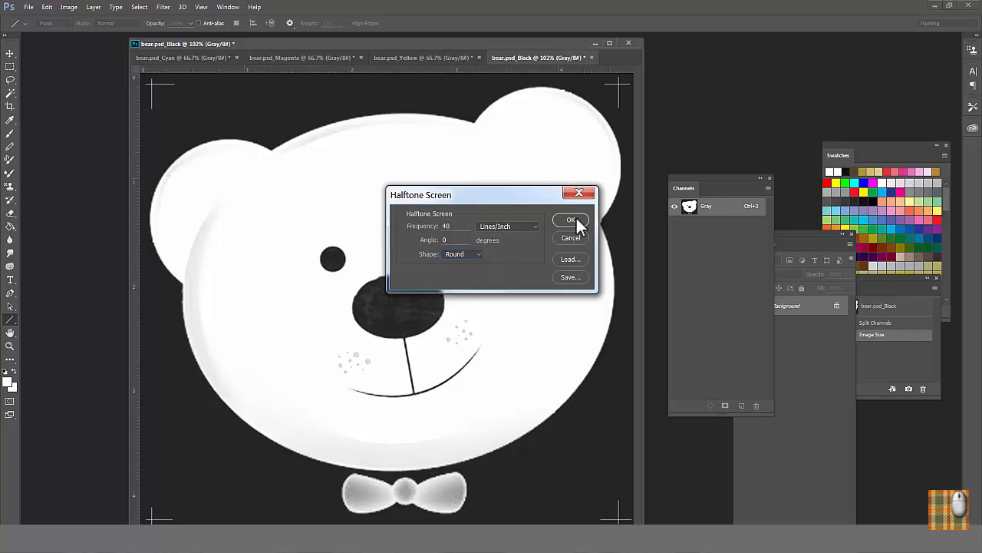
left_click(572, 221)
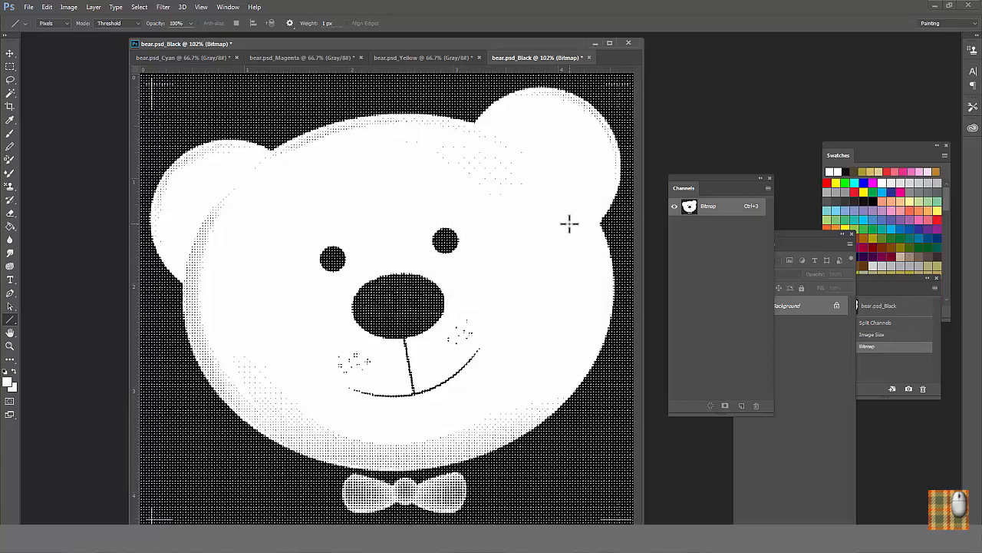
left_click(423, 59)
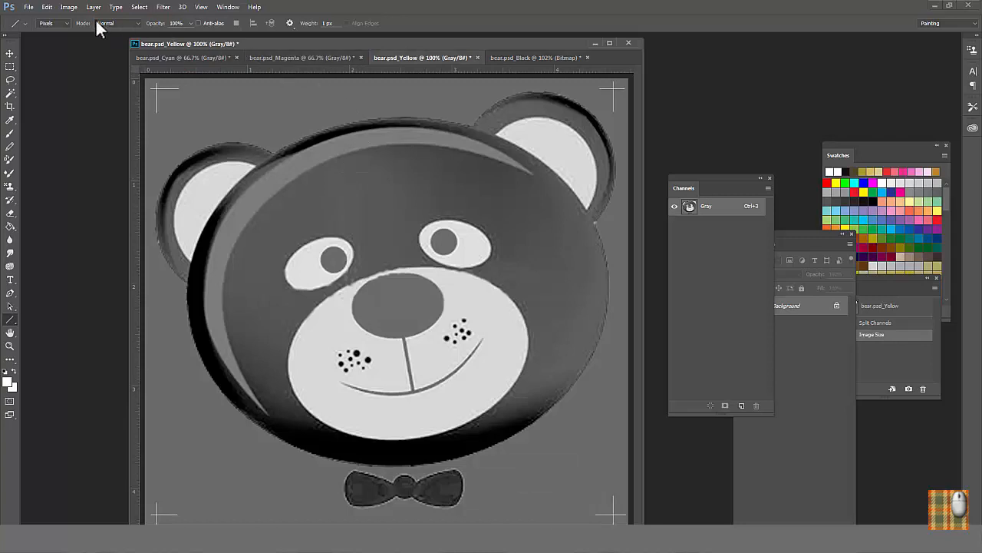
Step: Convert the Yellow channel to a halftone bitmap, accepting the default screen settings
left_click(67, 6)
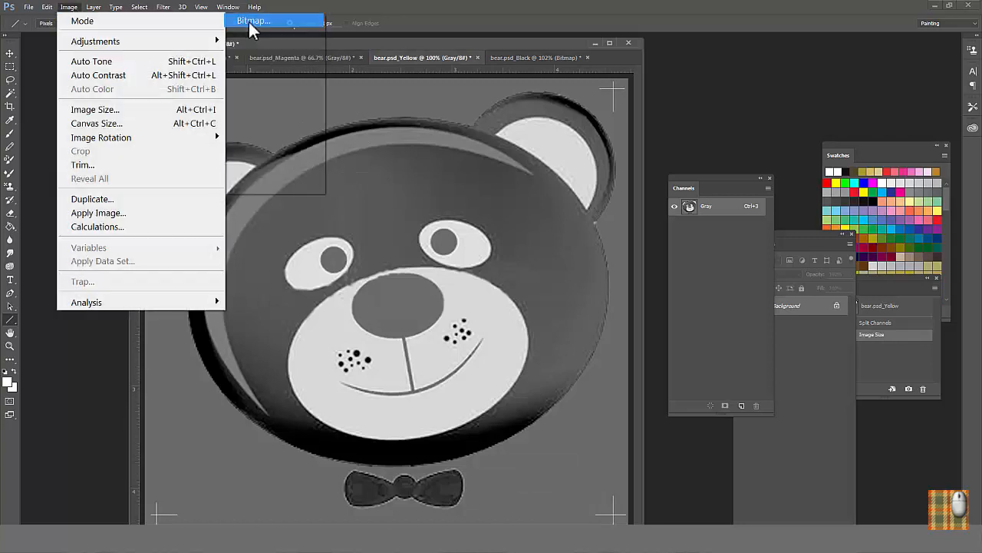
left_click(254, 21)
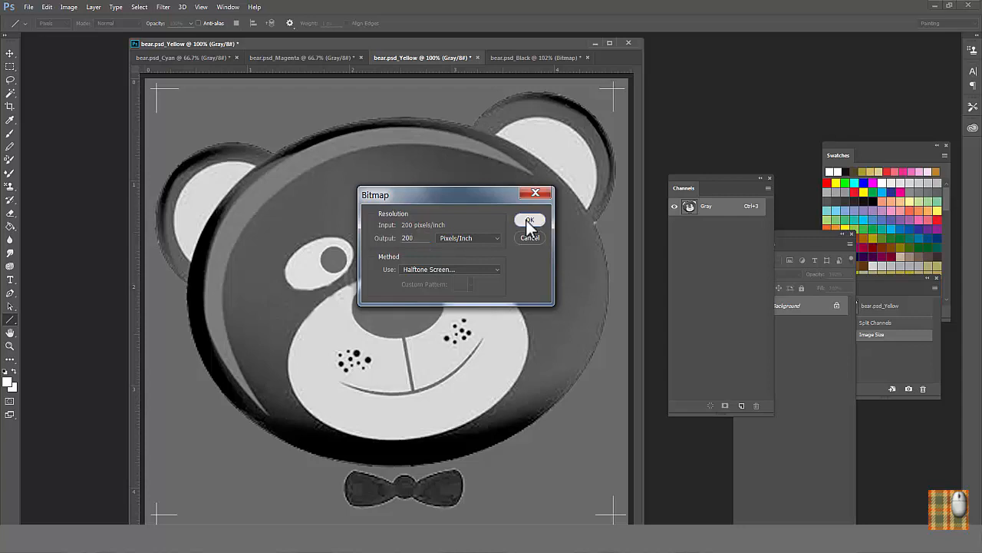
left_click(531, 222)
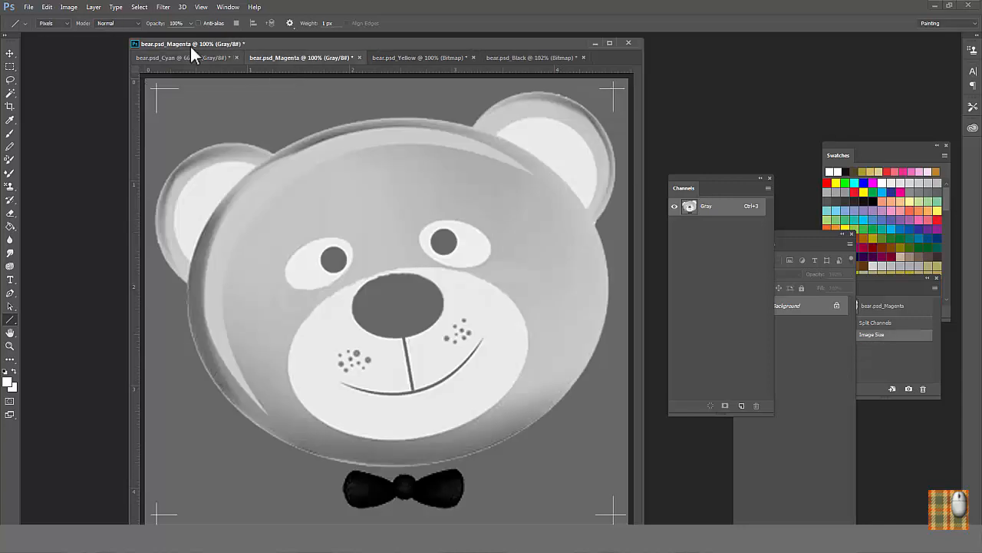
Step: Convert Magenta to a round-dot halftone bitmap at 40 lpi and a 45° screen angle
left_click(68, 6)
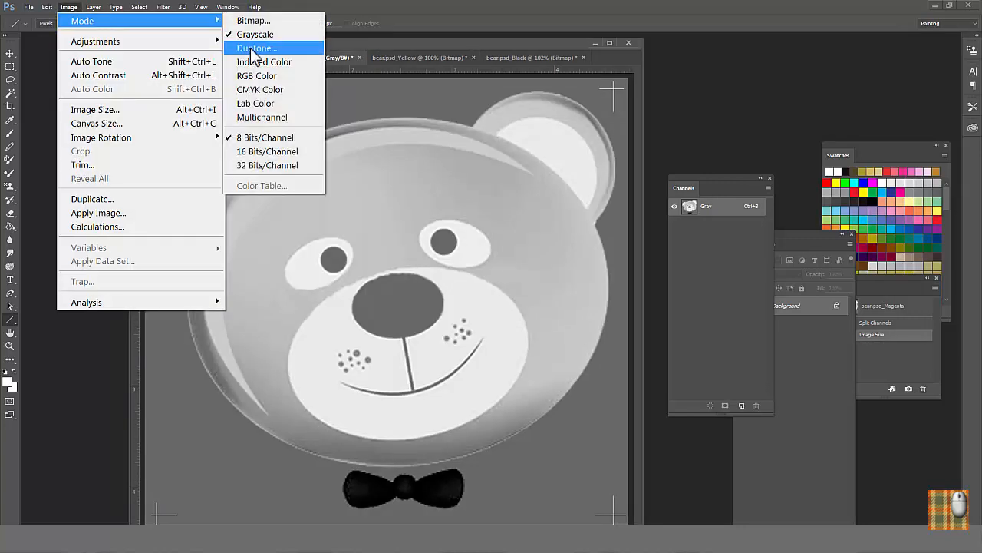
left_click(253, 22)
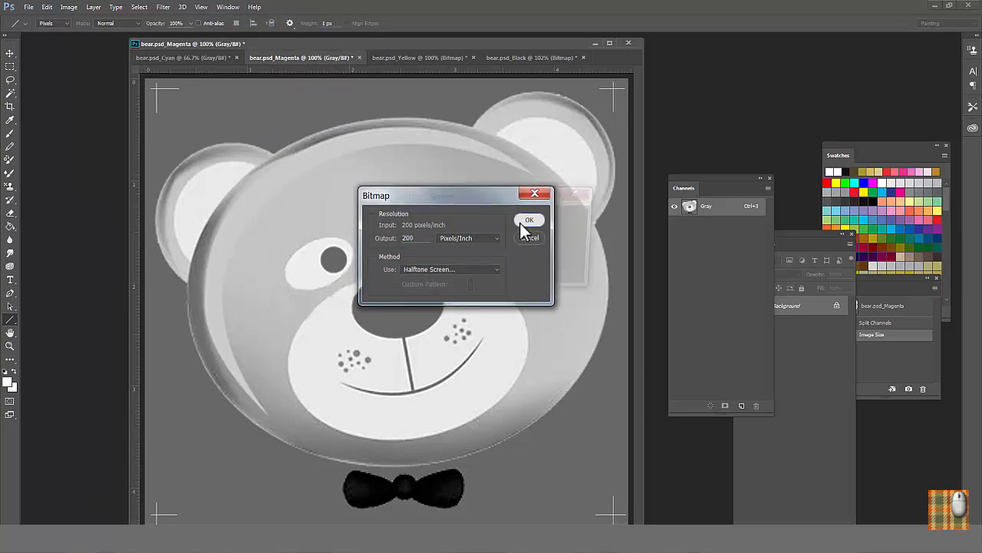
left_click(528, 221)
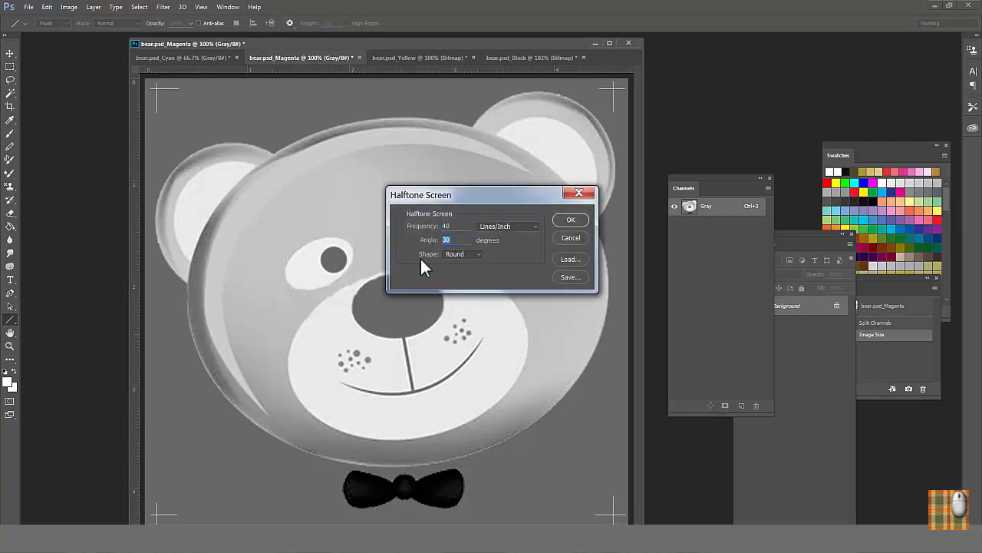
type("45")
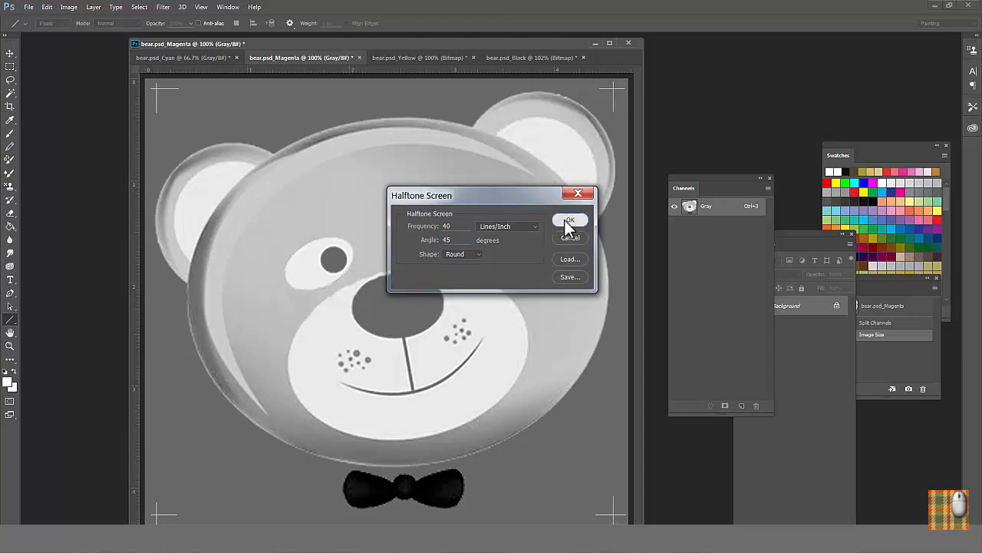
left_click(570, 221)
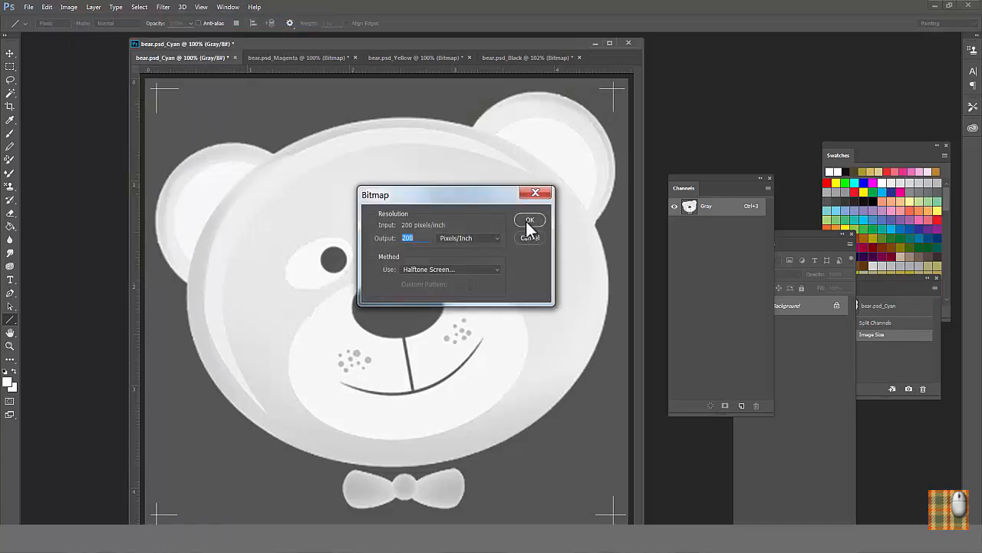
Step: Convert Cyan to a round-dot halftone bitmap at 200 ppi, 40 lpi and a 60° angle
left_click(530, 221)
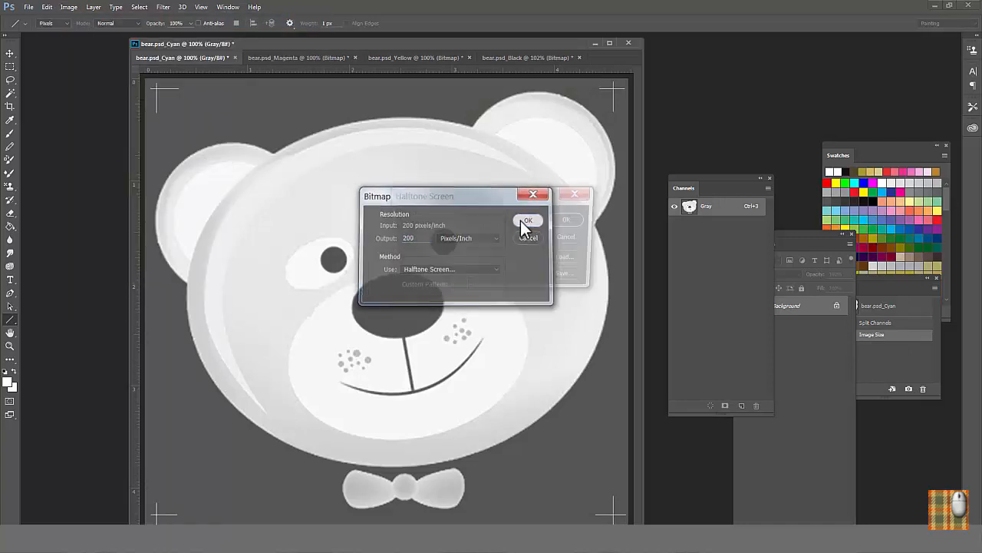
left_click(528, 221)
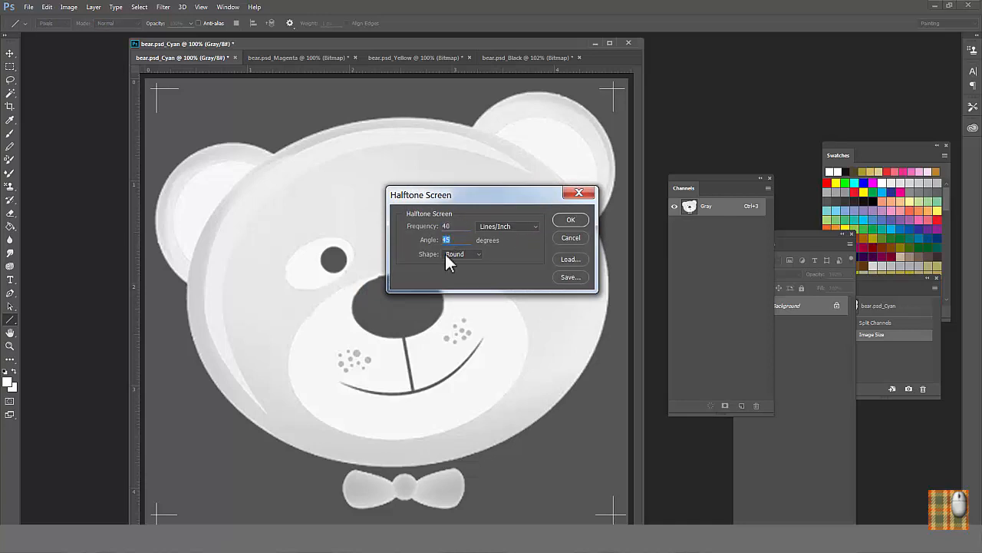
type("60")
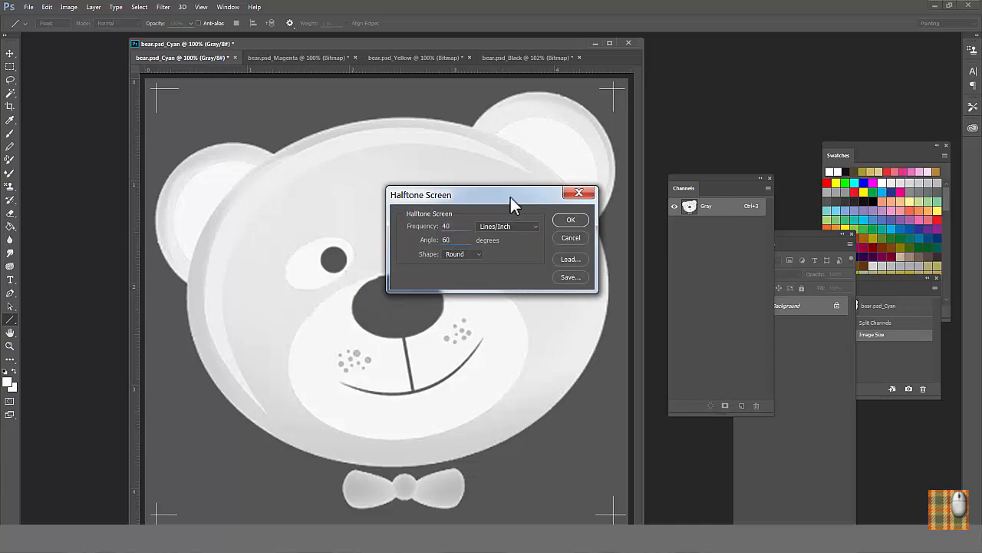
left_click(572, 219)
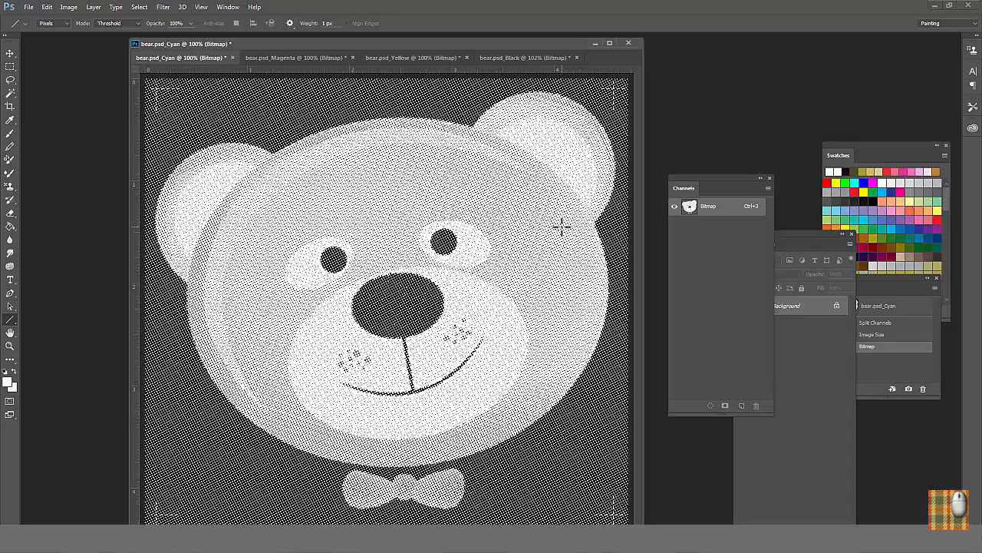
mouse_move(172, 73)
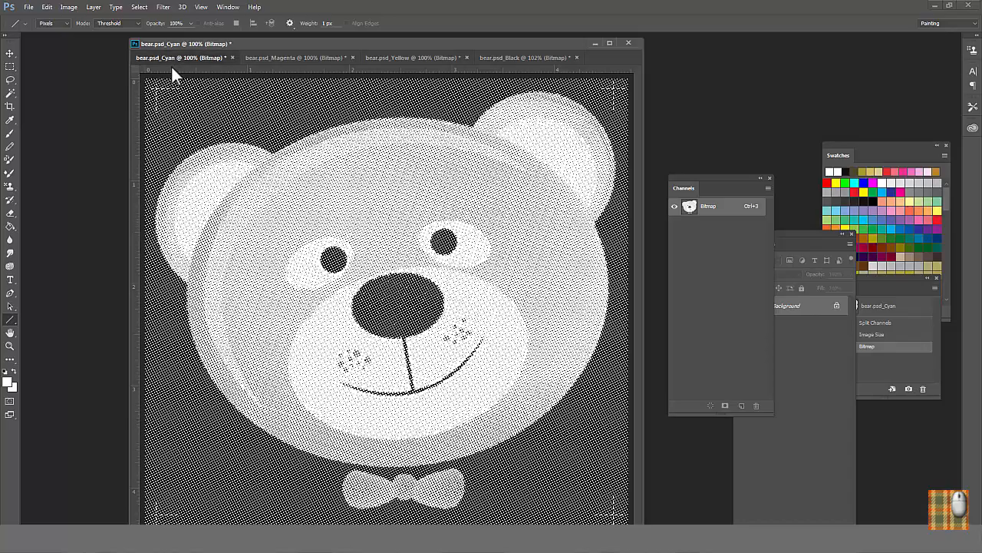
Step: Float the Magenta, Yellow and Black documents as windows and convert Black back to Grayscale
left_click(295, 58)
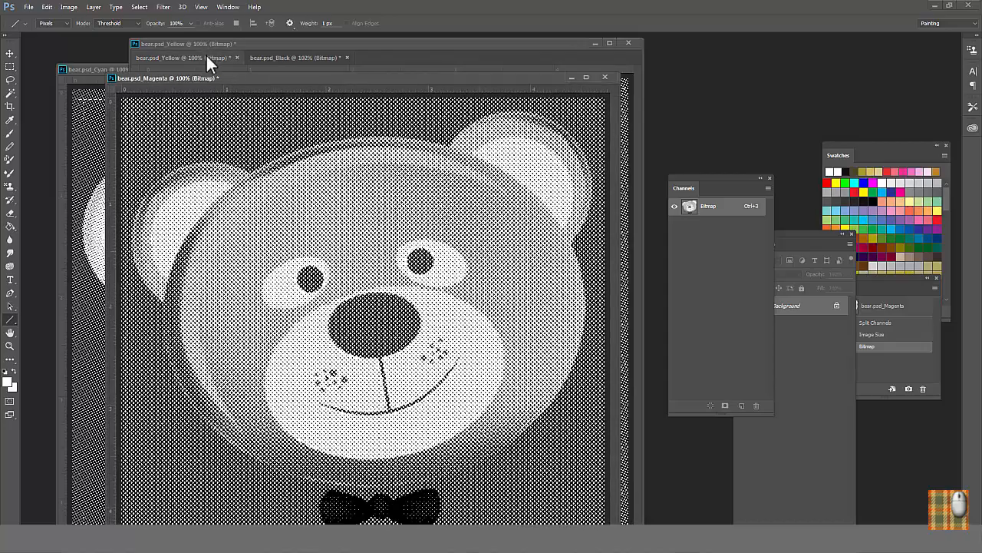
left_click(184, 59)
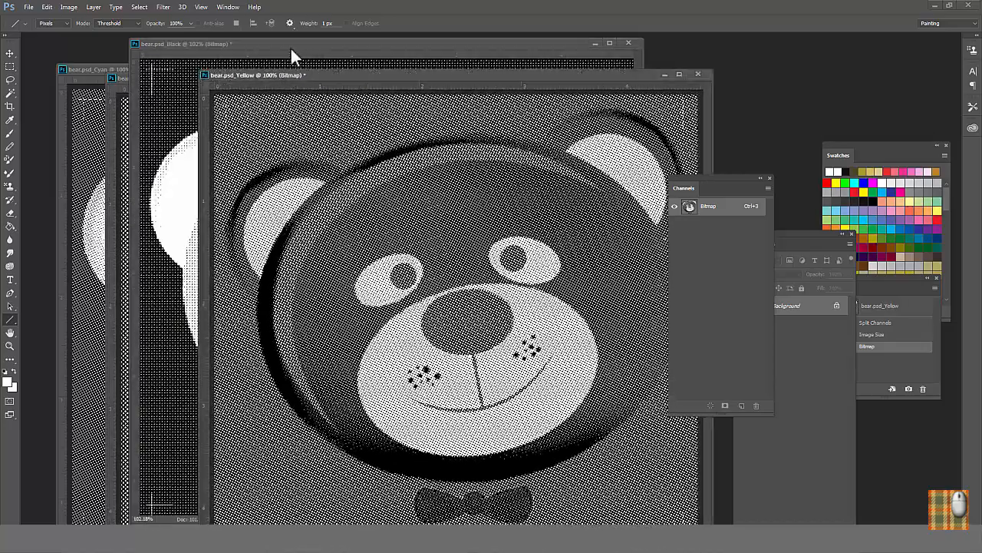
left_click(67, 6)
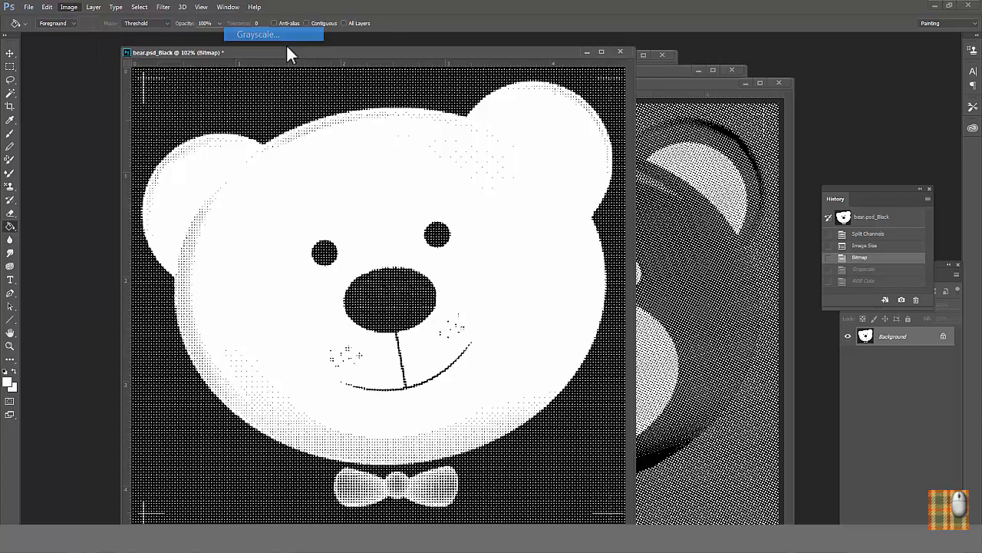
left_click(258, 34)
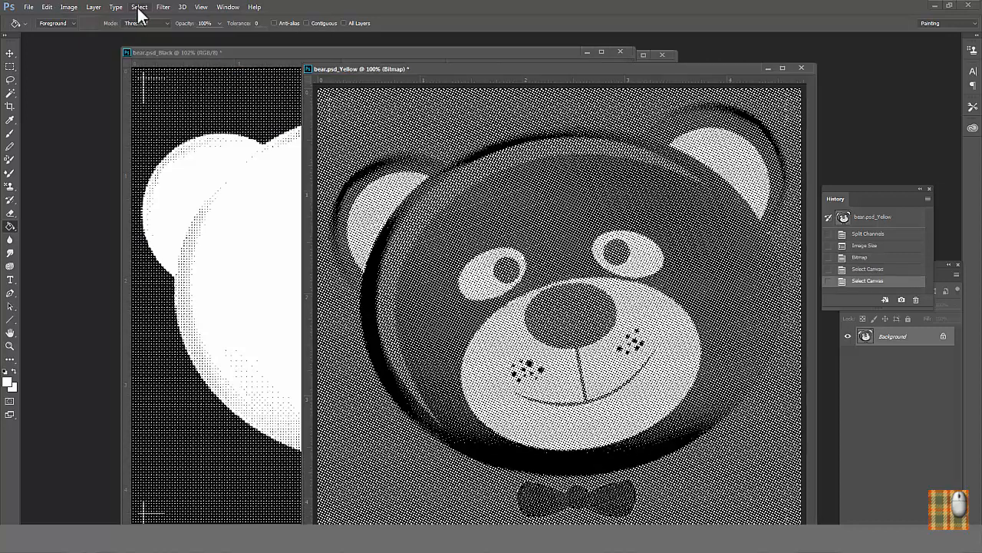
Step: Paste the Yellow halftone into Black, fill it yellow and set the layer to Multiply
left_click(46, 6)
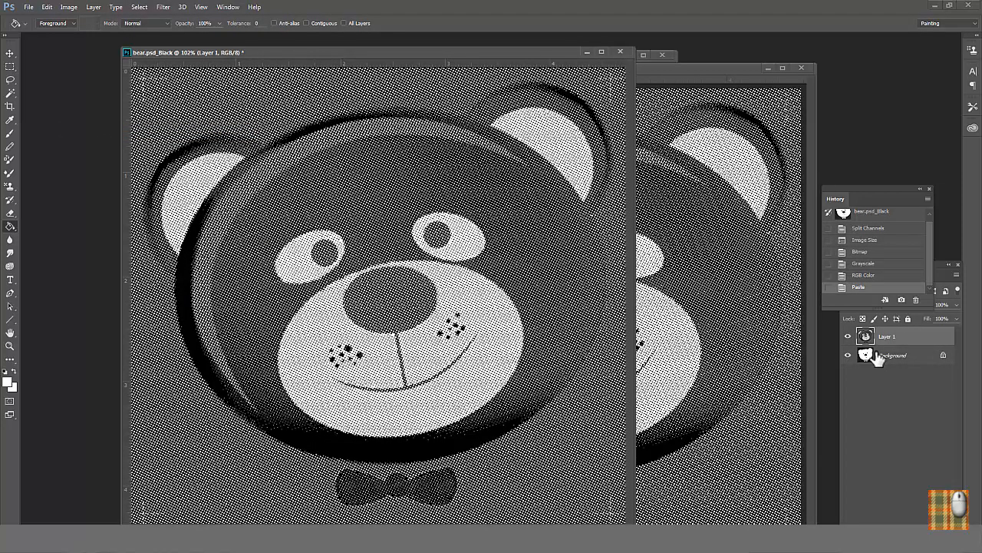
left_click(7, 384)
type("10")
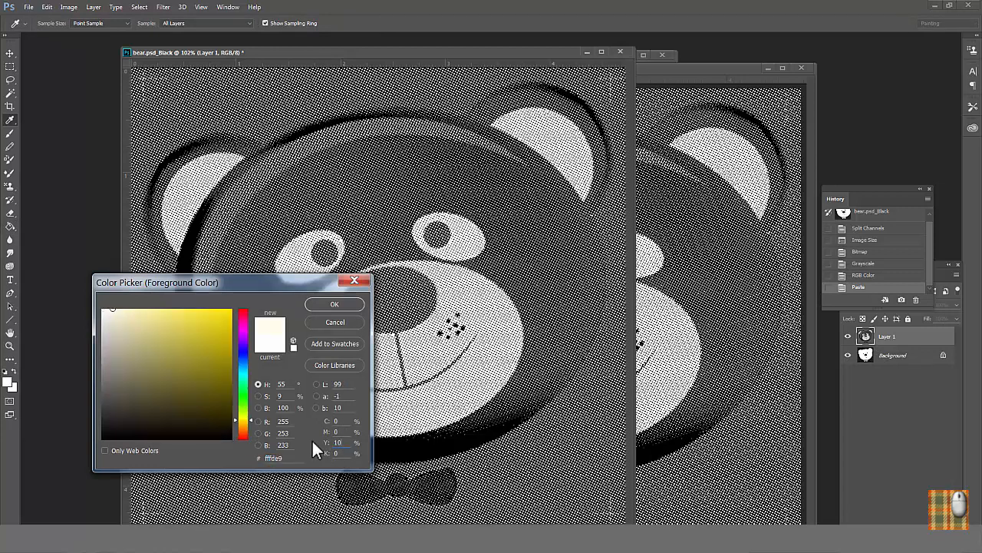
left_click(236, 313)
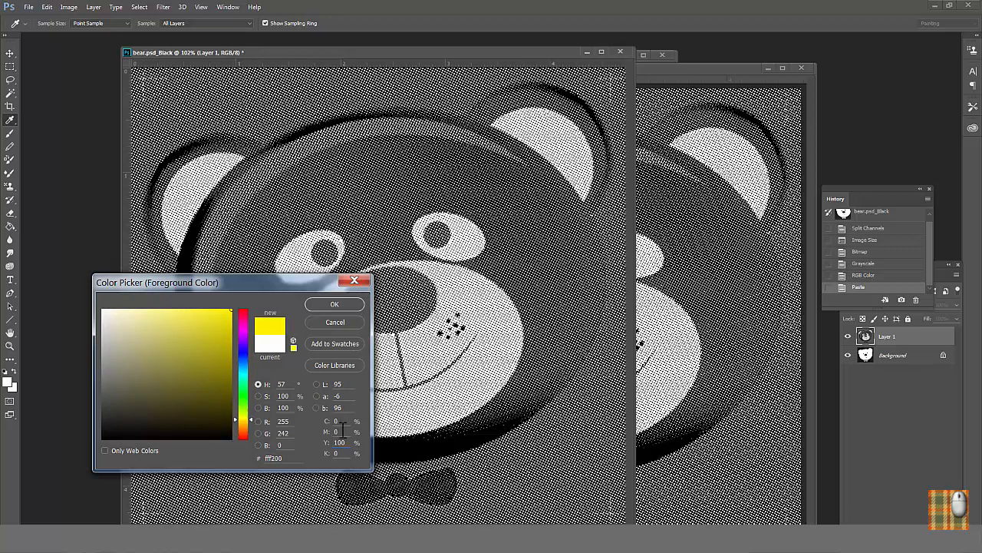
left_click(335, 304)
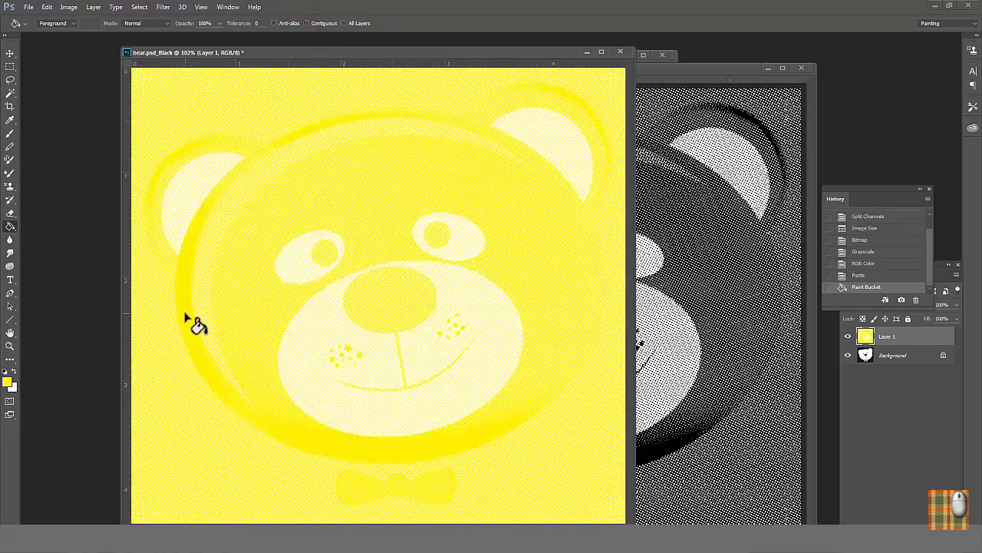
mouse_move(227, 328)
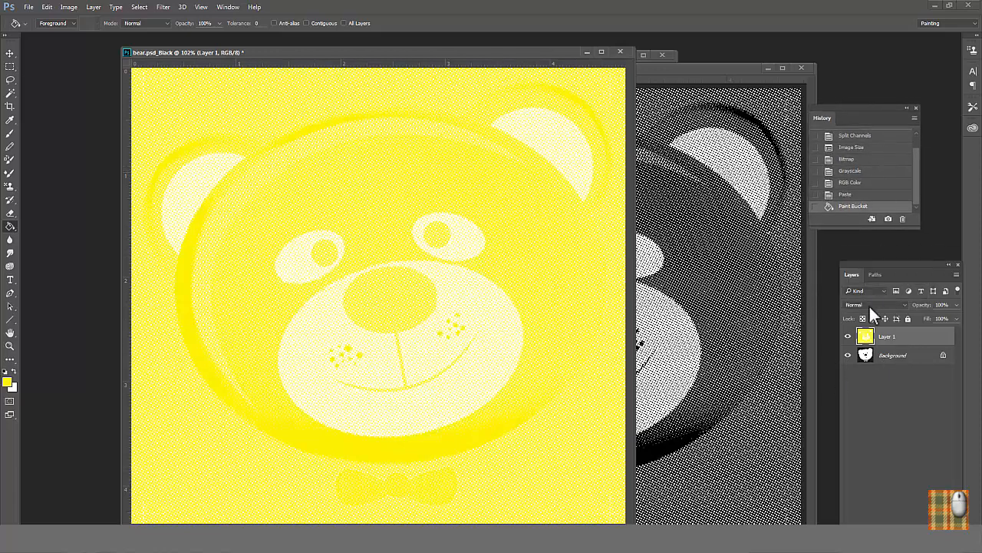
left_click(875, 304)
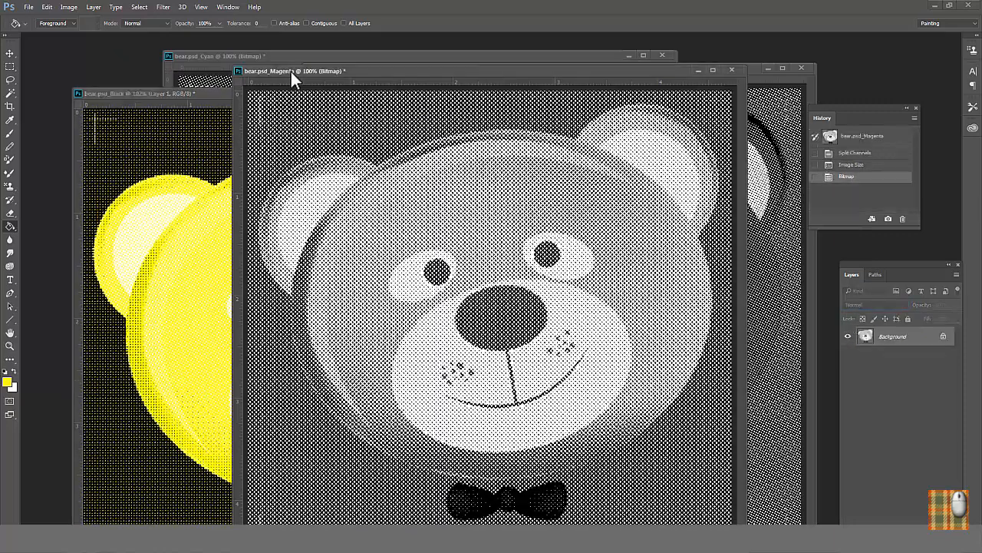
Step: Paste the Magenta halftone into Black, fill it magenta and set the layer to Multiply
left_click(138, 6)
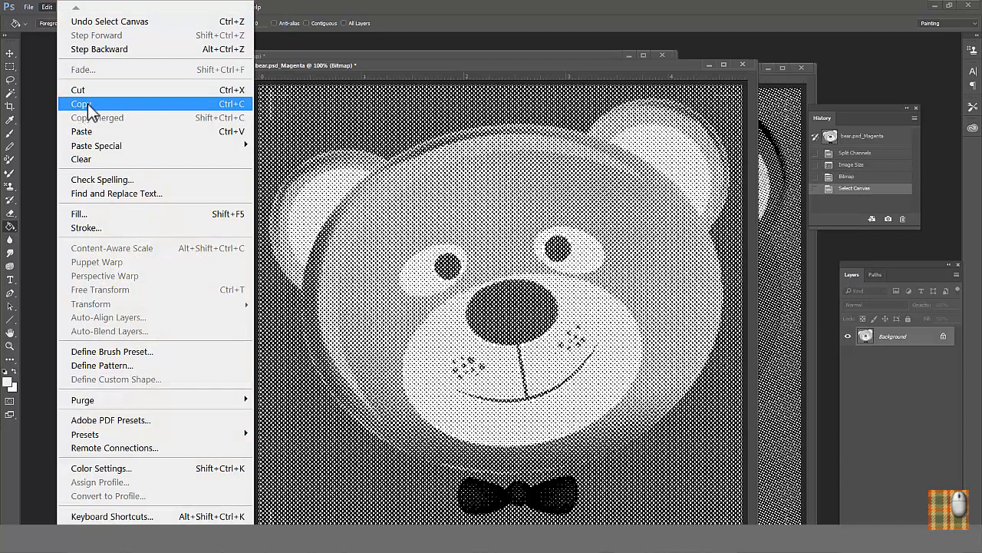
left_click(80, 104)
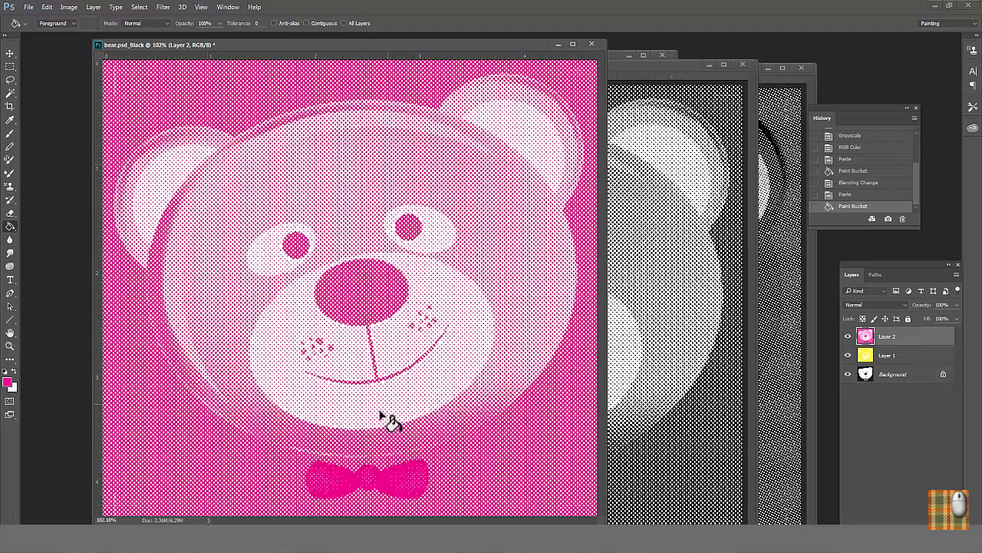
mouse_move(540, 361)
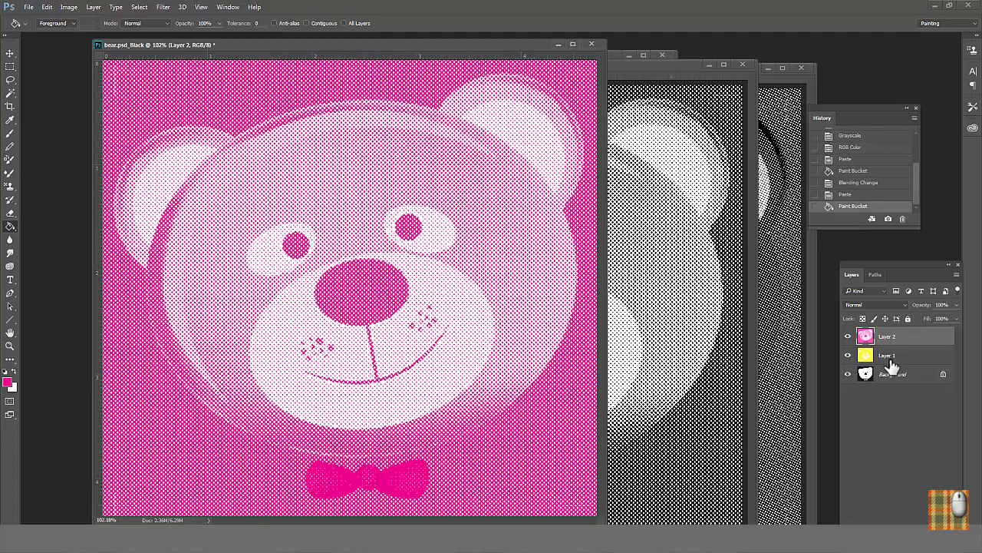
left_click(875, 304)
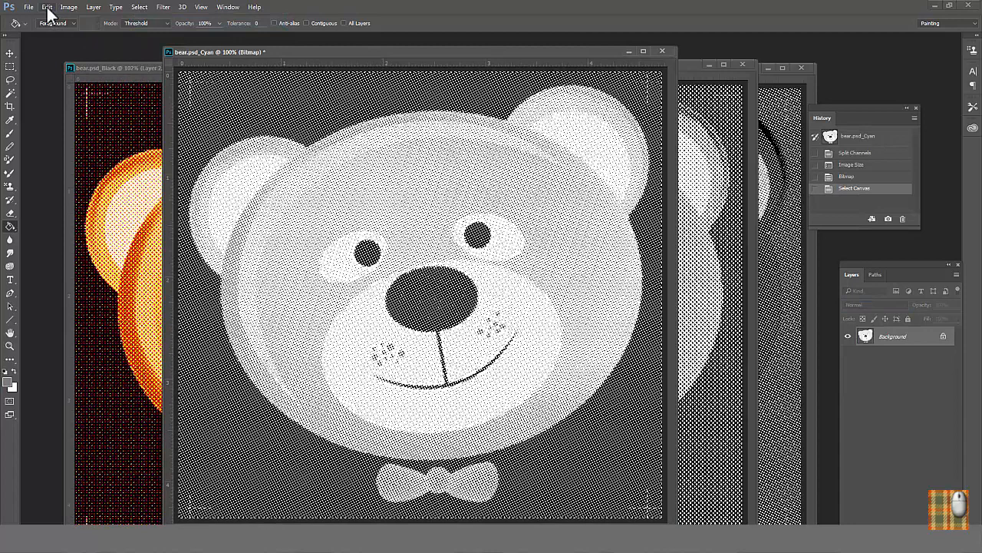
Step: Paste the Cyan halftone into Black, fill it cyan and set the layer to Multiply
left_click(46, 7)
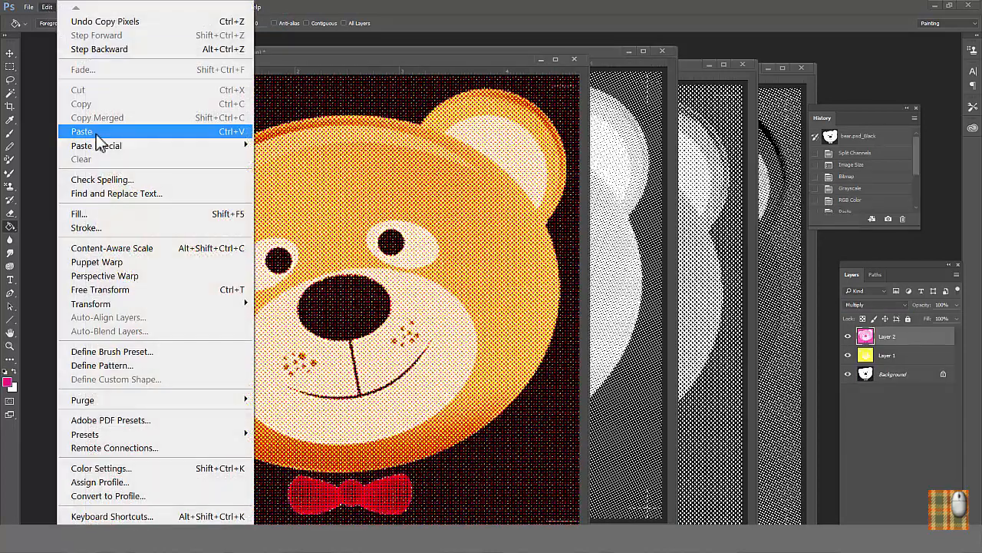
left_click(81, 132)
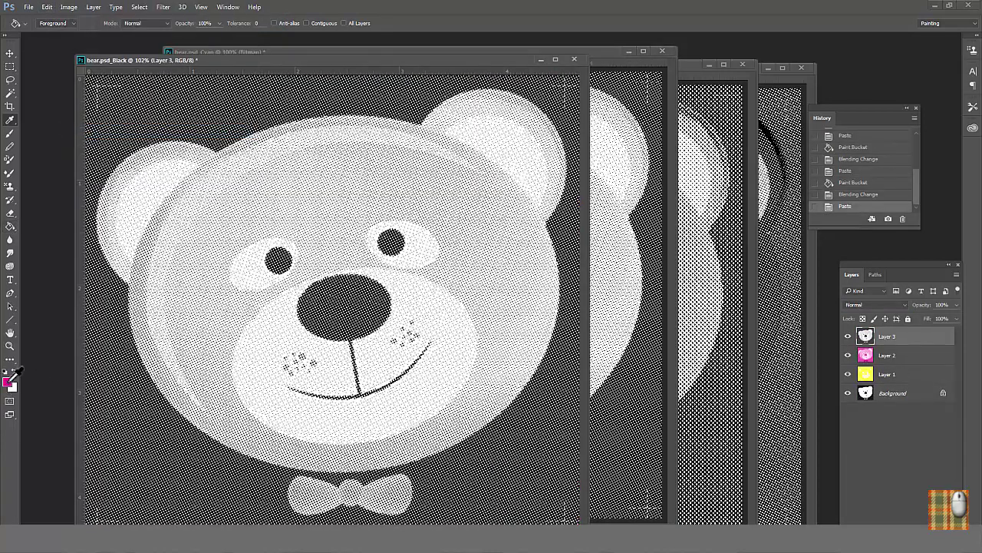
left_click(11, 373)
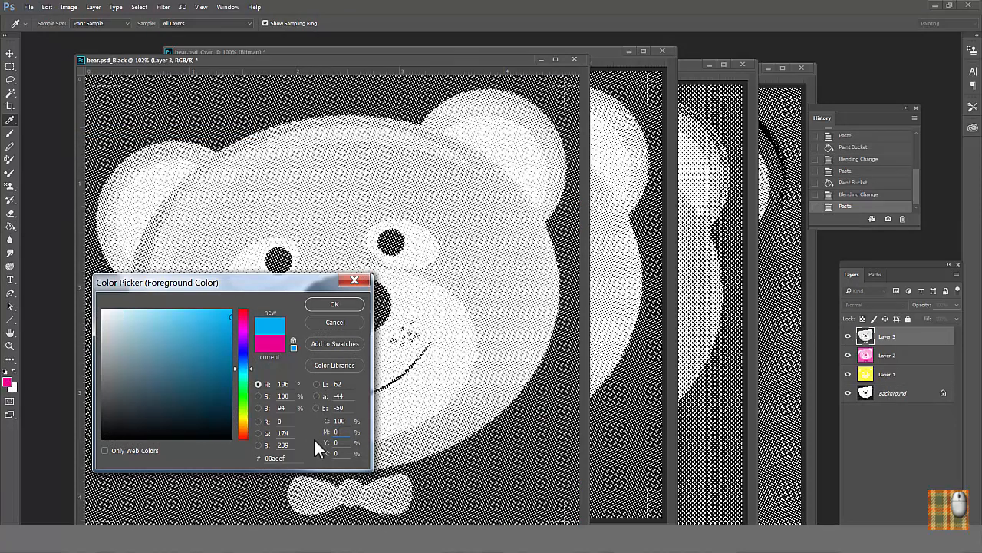
mouse_move(335, 304)
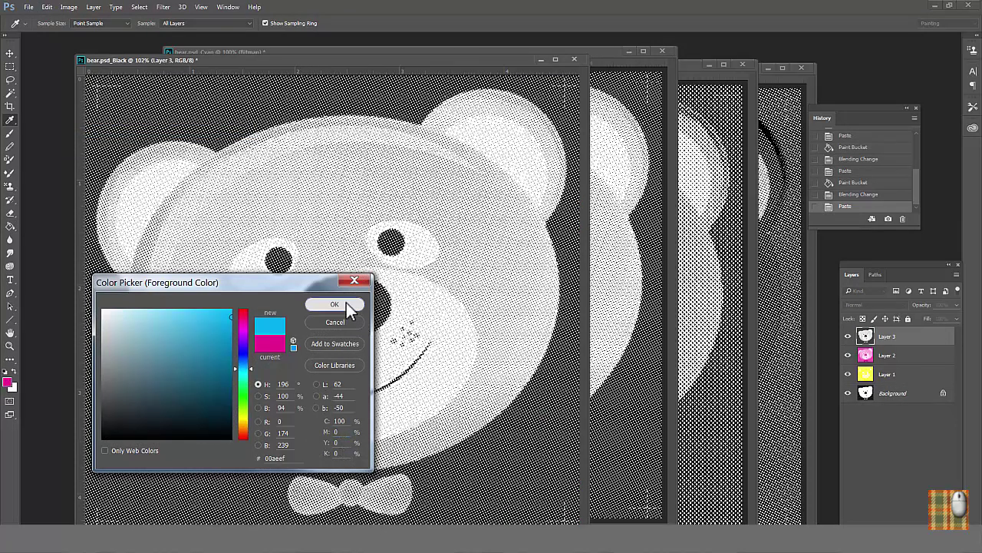
left_click(335, 304)
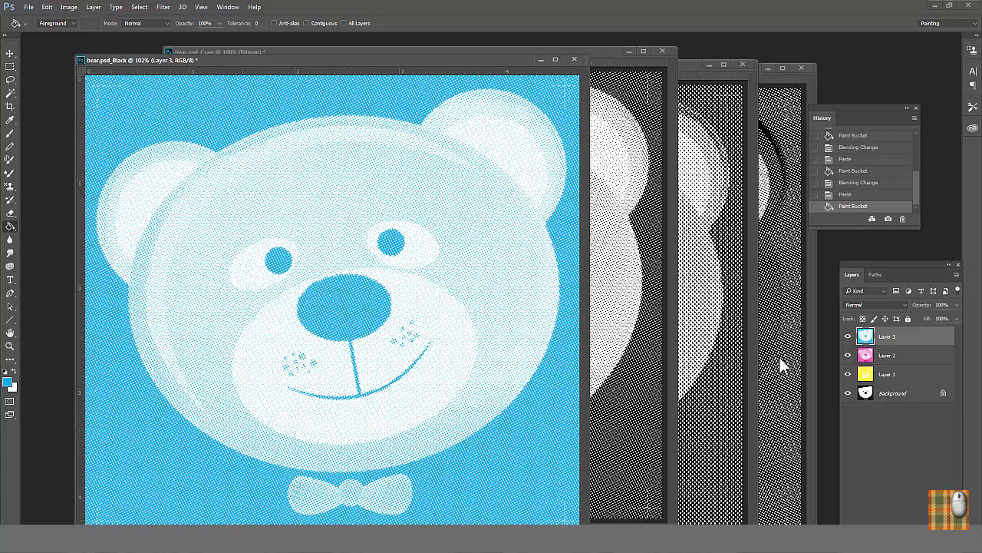
left_click(875, 304)
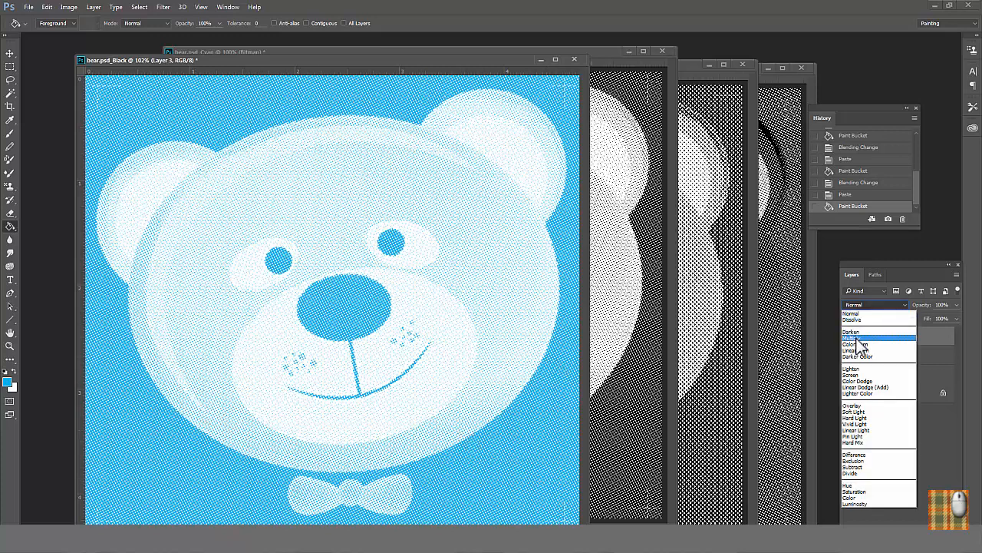
left_click(857, 338)
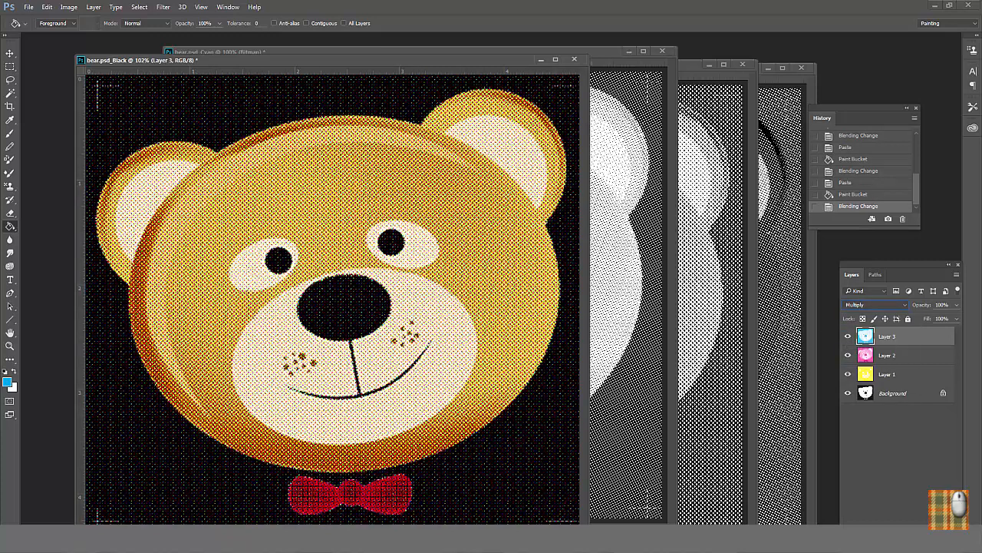
mouse_move(442, 207)
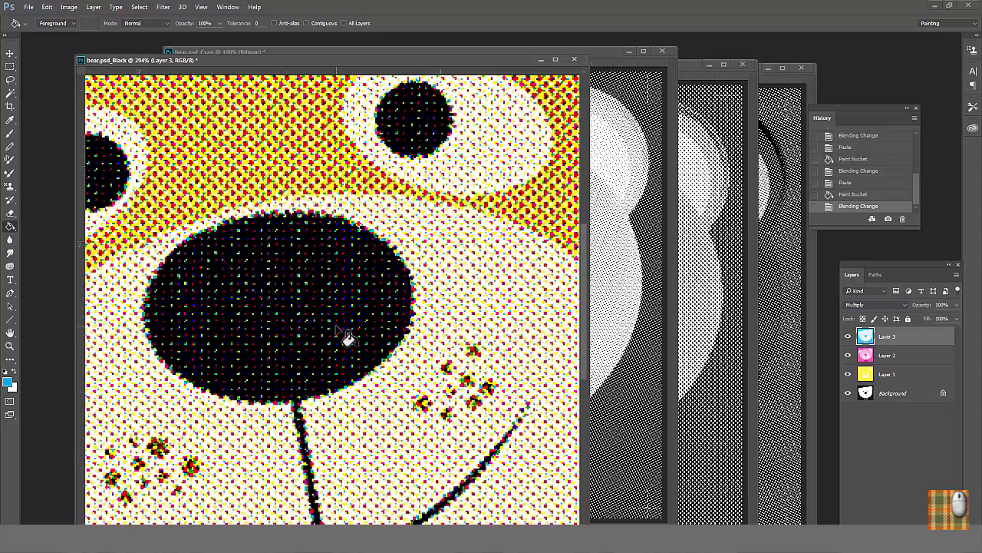
mouse_move(337, 373)
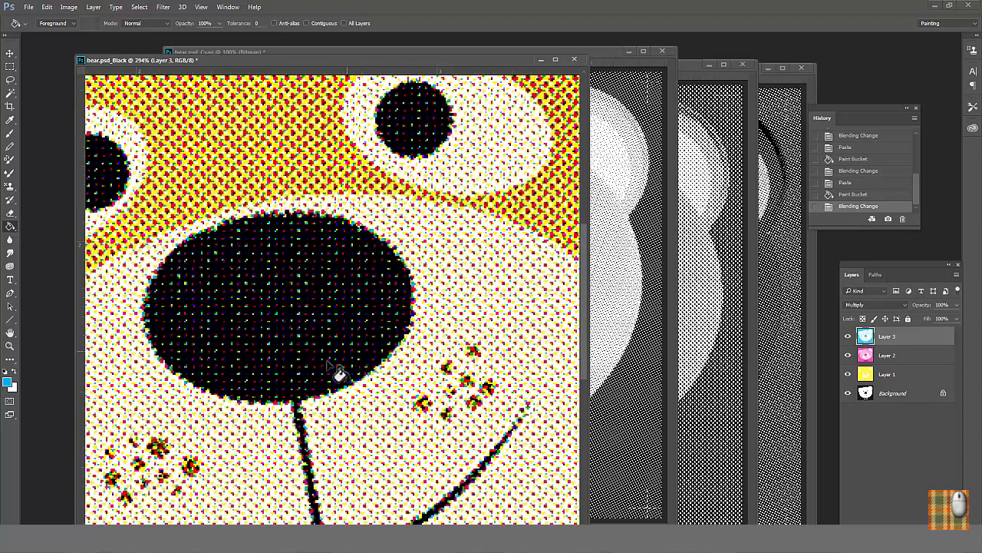